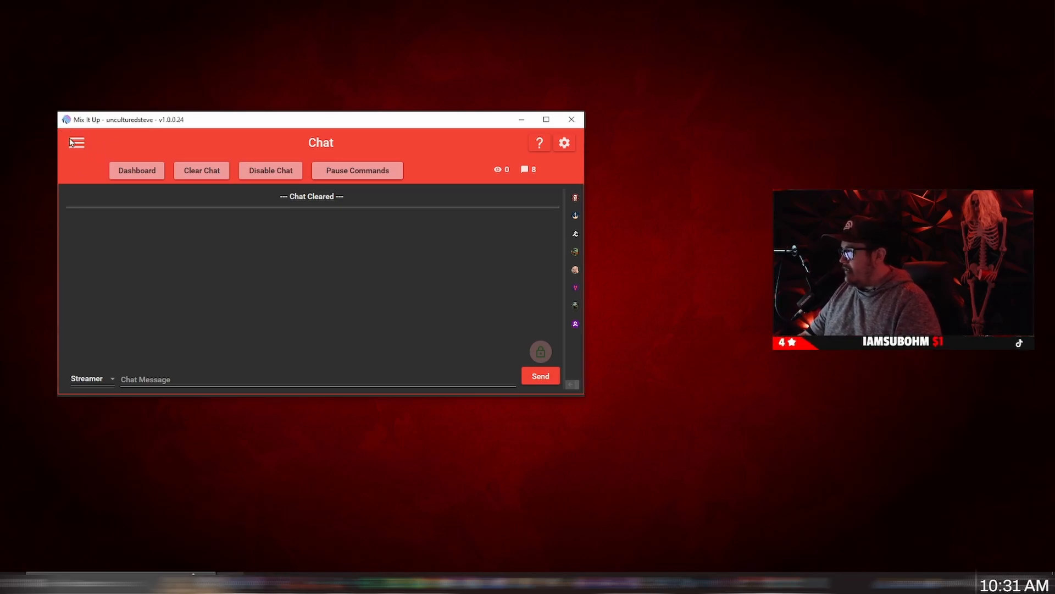
Open the Commands list and expand the DROP group to show the 'drop' command.
left_click(76, 142)
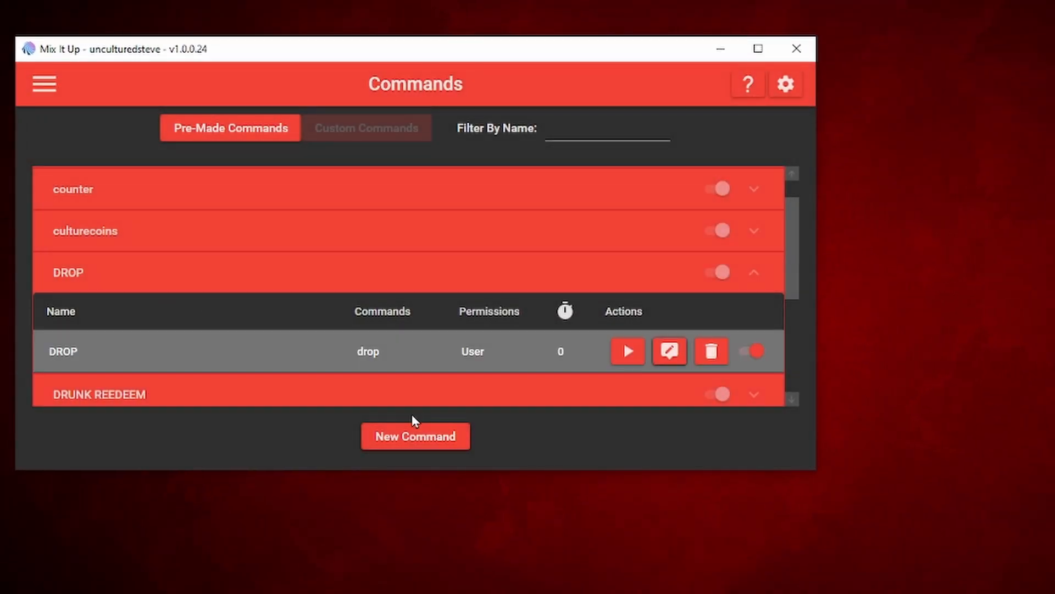
mouse_move(457, 455)
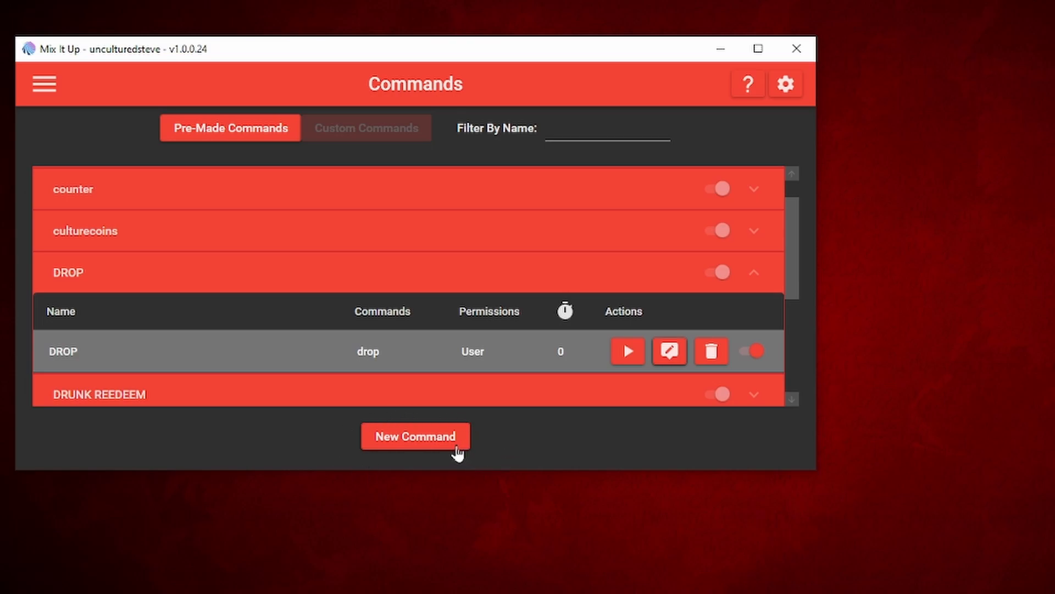
mouse_move(168, 383)
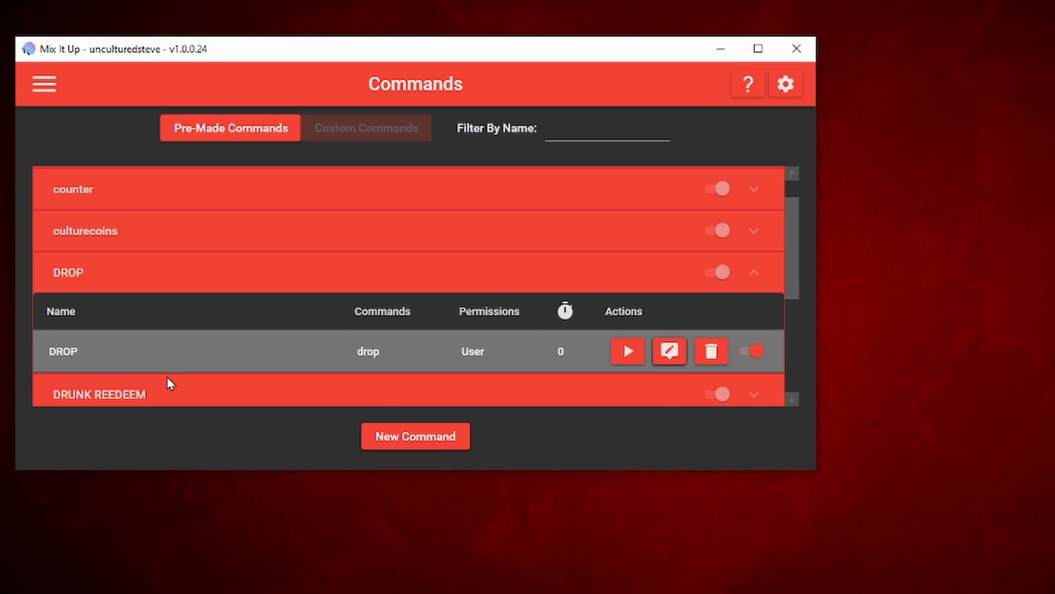
mouse_move(669, 351)
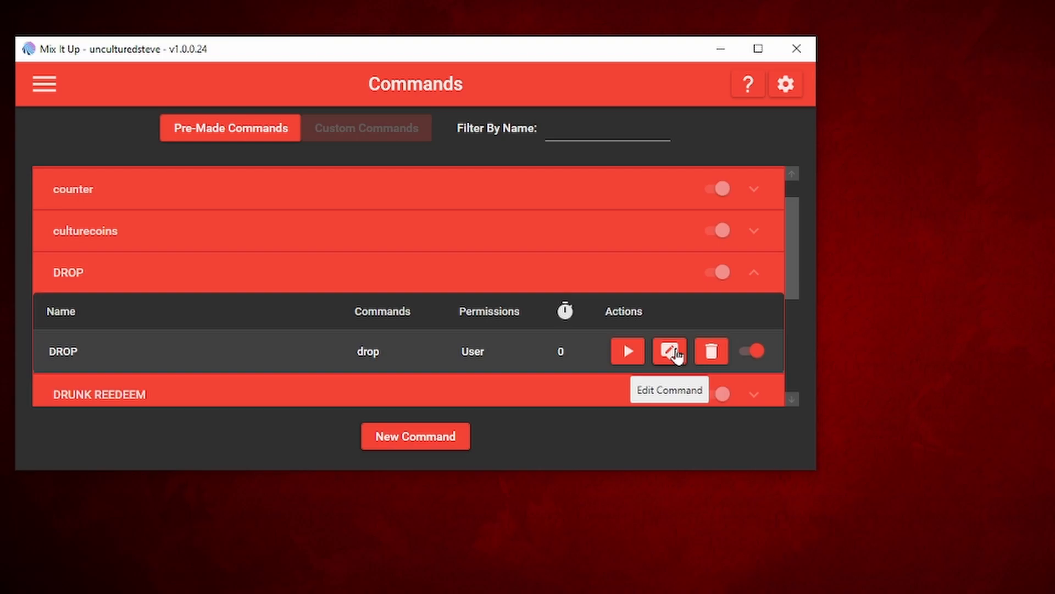
Open the DROP command in the Command Editor to view its File and Chat Message actions.
left_click(668, 350)
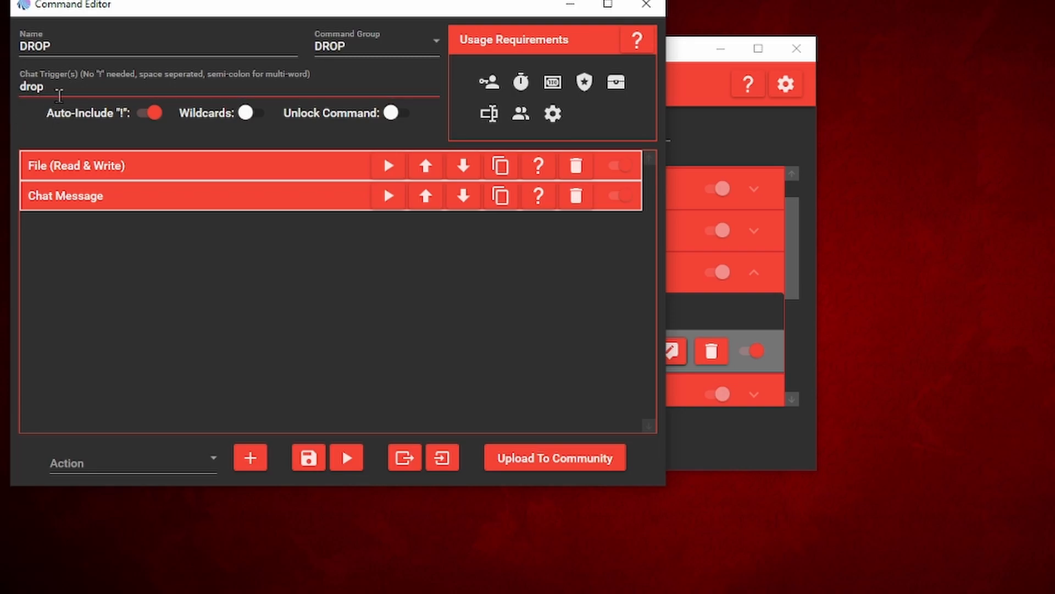
mouse_move(358, 122)
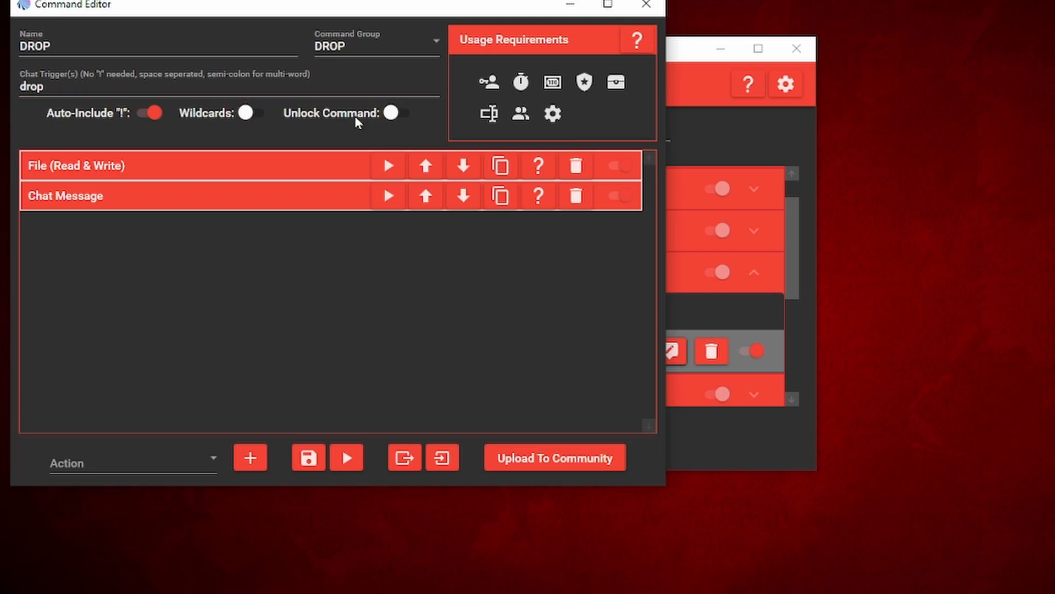
mouse_move(552, 82)
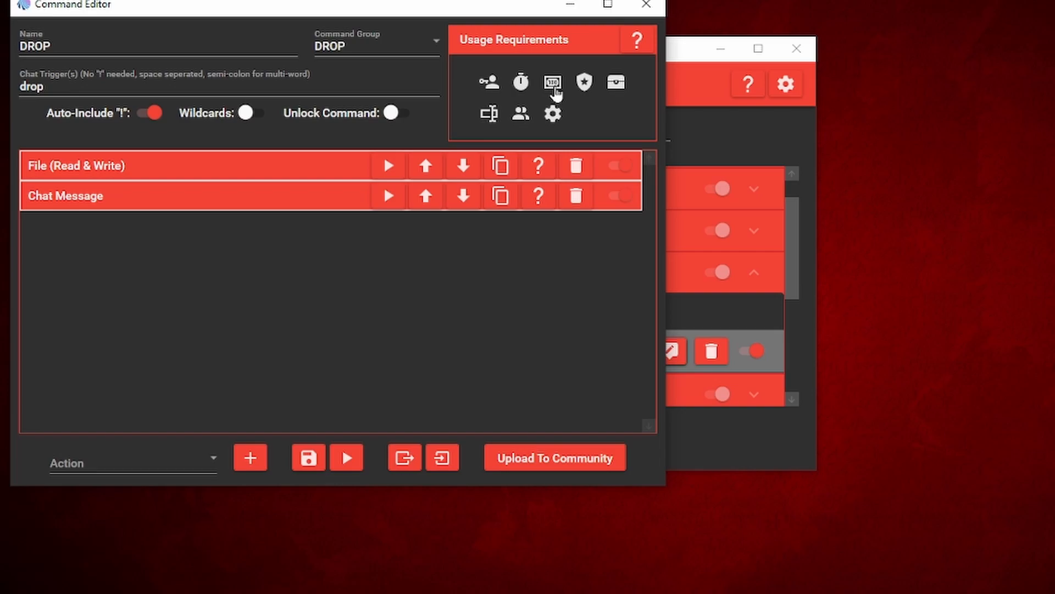
mouse_move(552, 82)
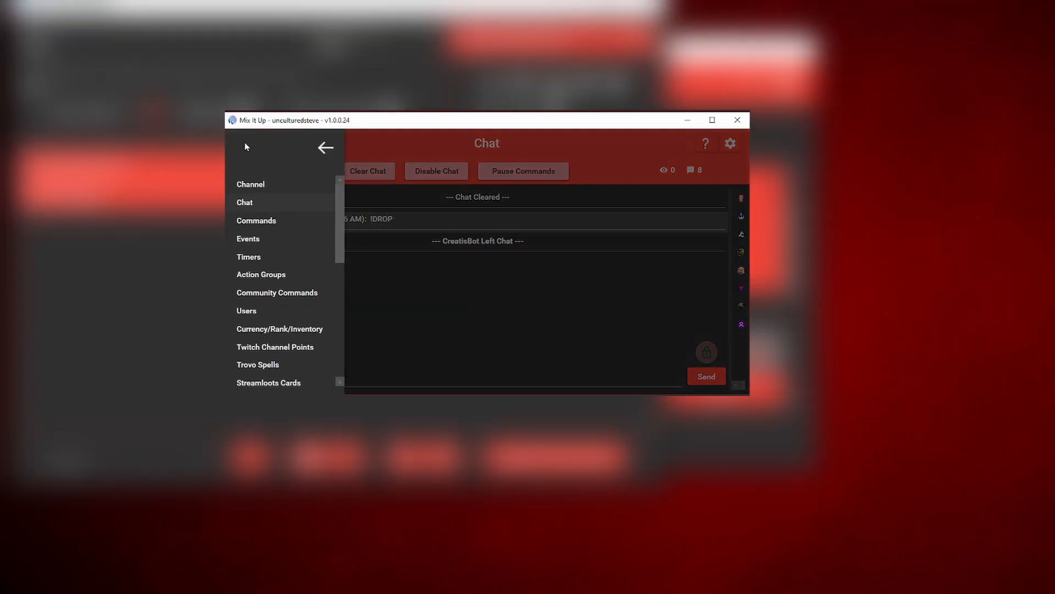
In Users, find the streamer and change their CULTURE COINS balance to 80000.
left_click(247, 310)
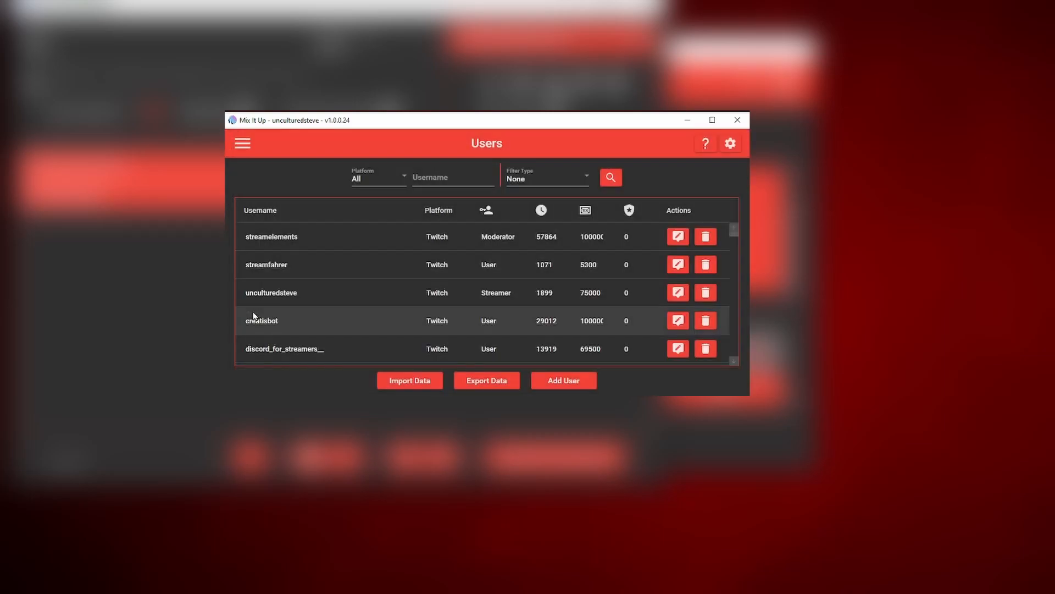
type("UNCULTUREDSTEVE")
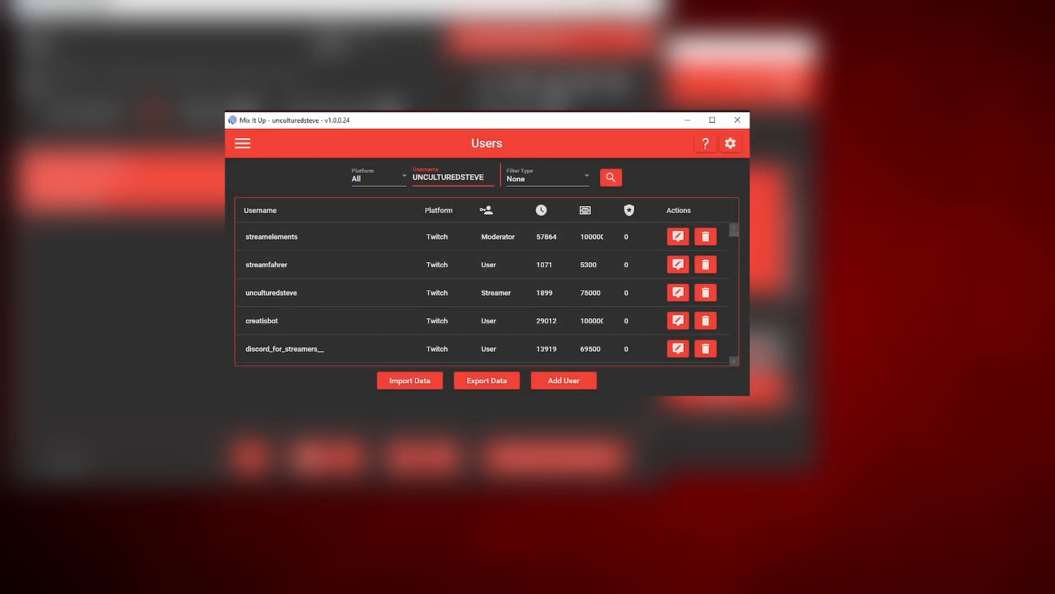
left_click(678, 292)
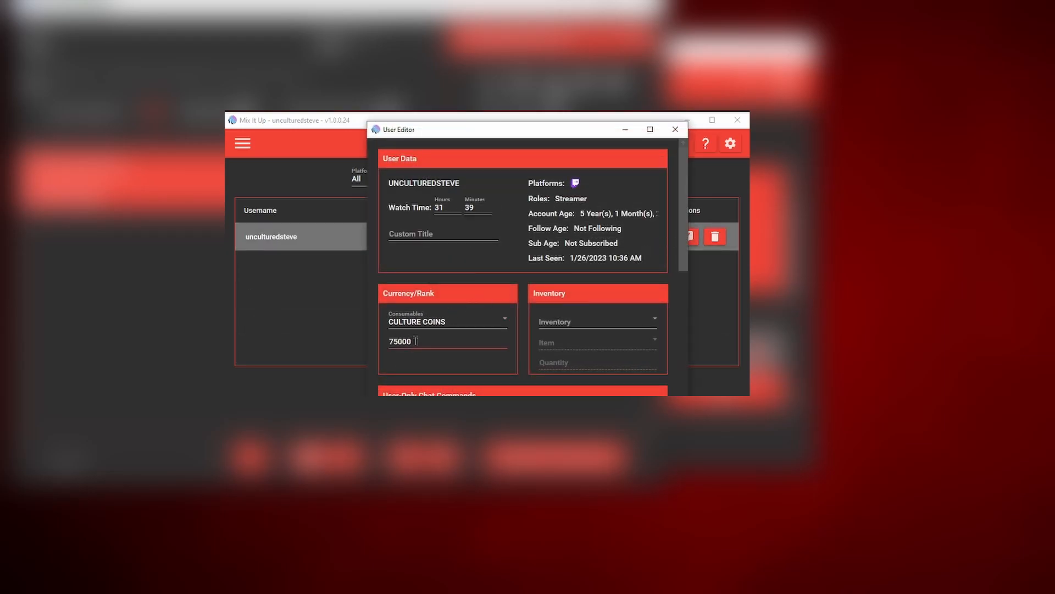
triple_click(414, 341)
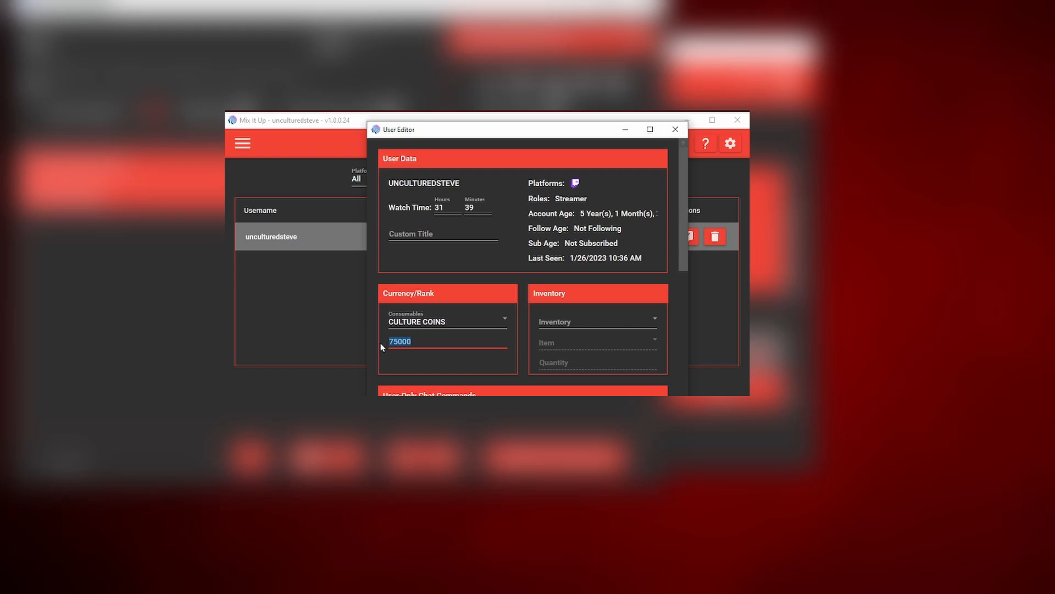
type("800")
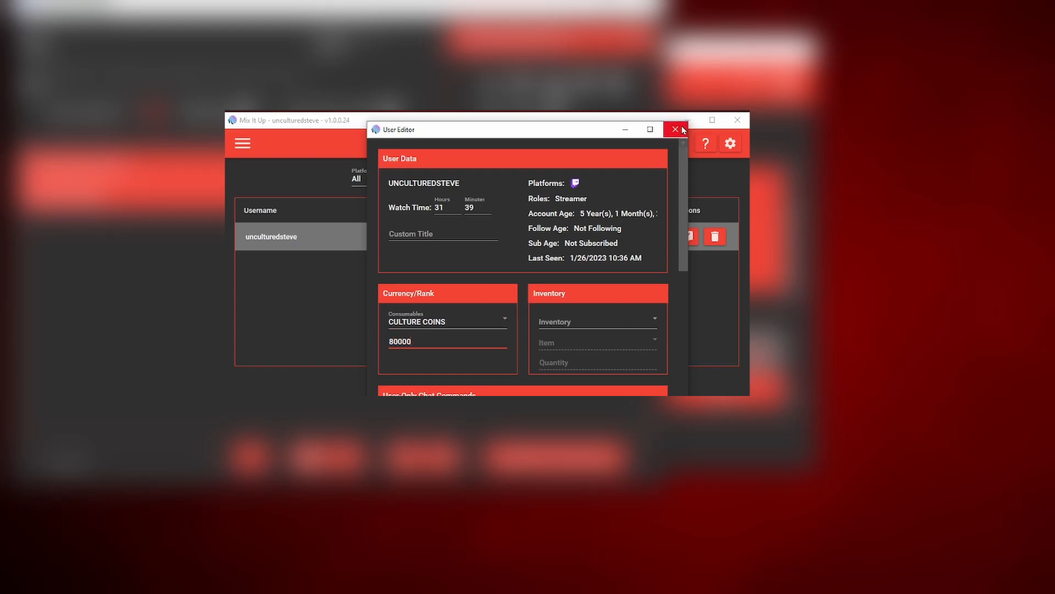
left_click(675, 129)
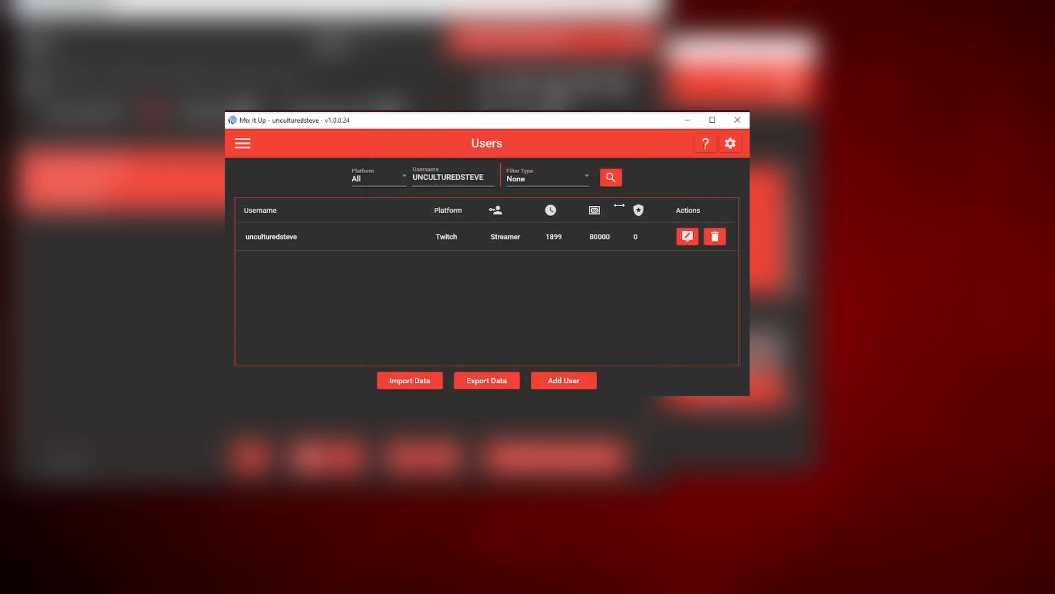
mouse_move(590, 203)
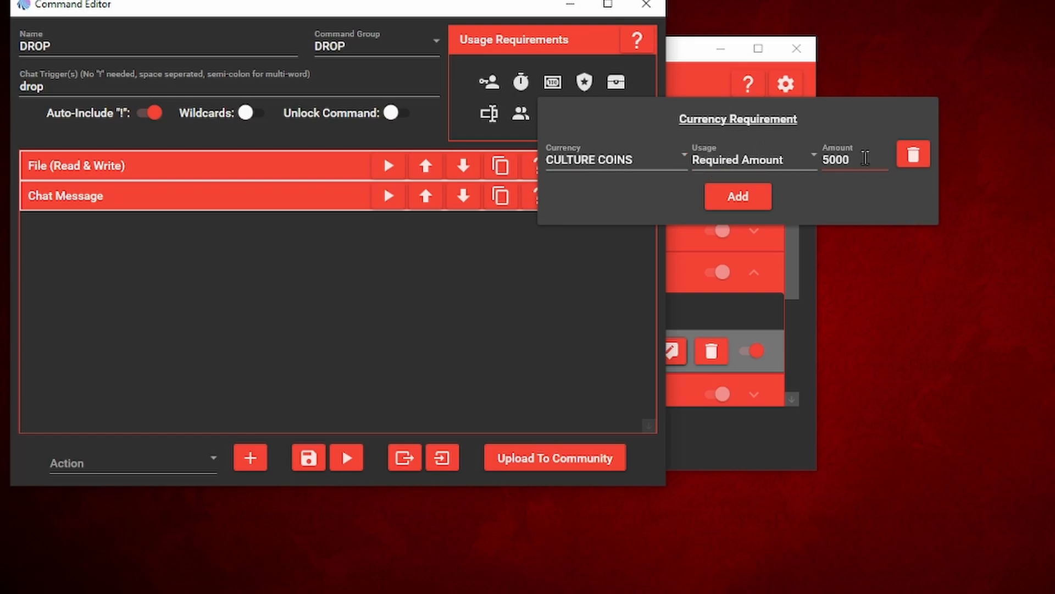
mouse_move(888, 153)
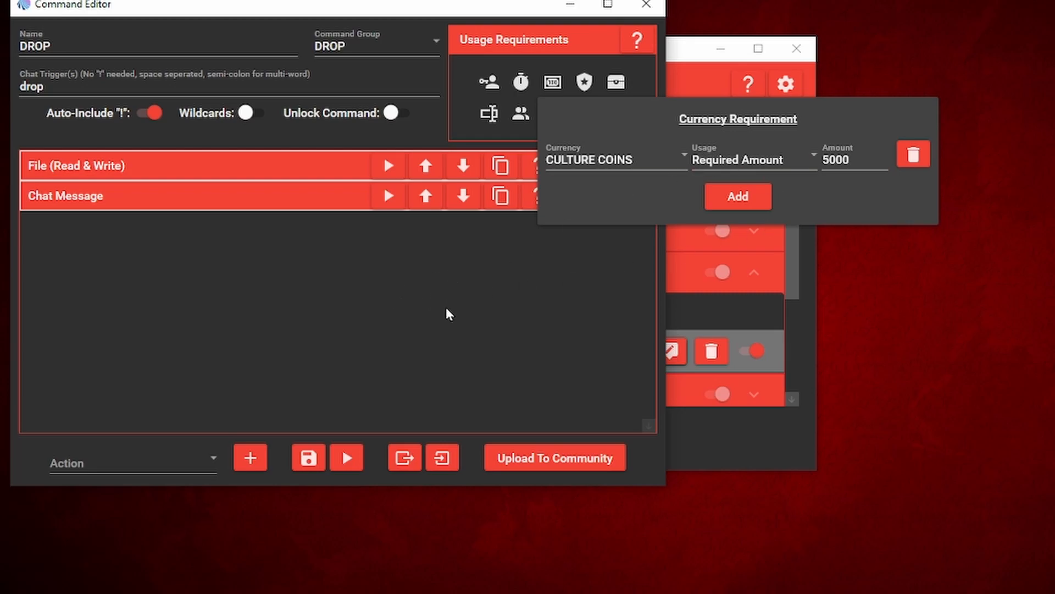
mouse_move(613, 81)
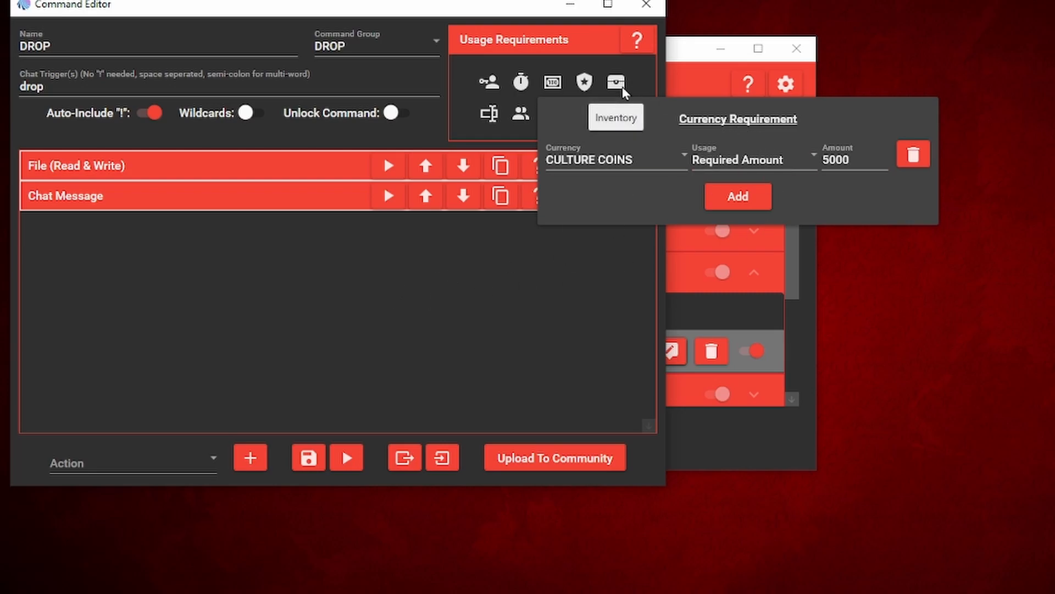
mouse_move(707, 187)
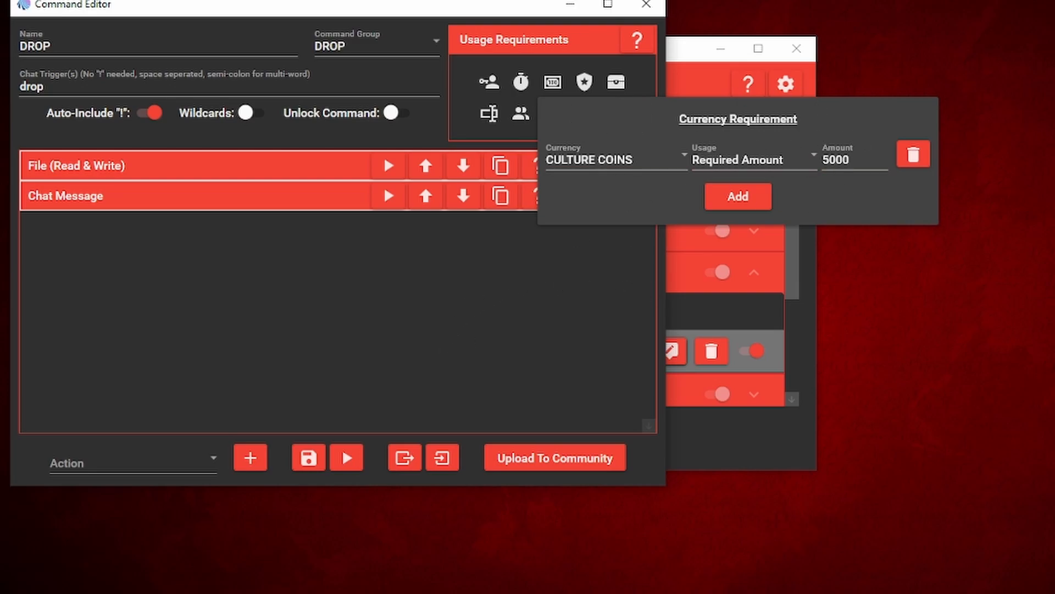
mouse_move(238, 319)
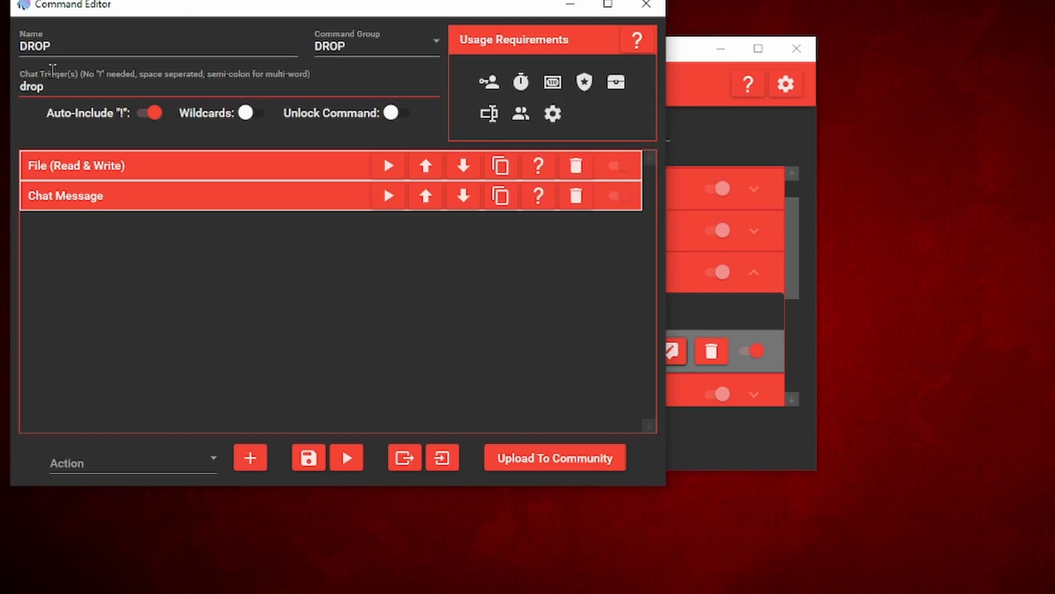
mouse_move(119, 16)
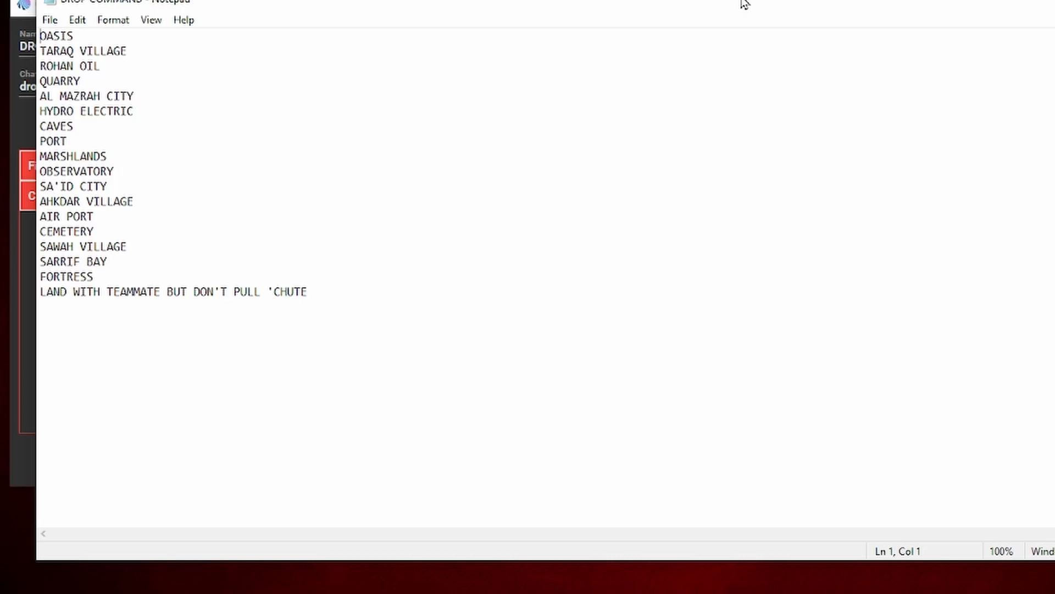
mouse_move(108, 236)
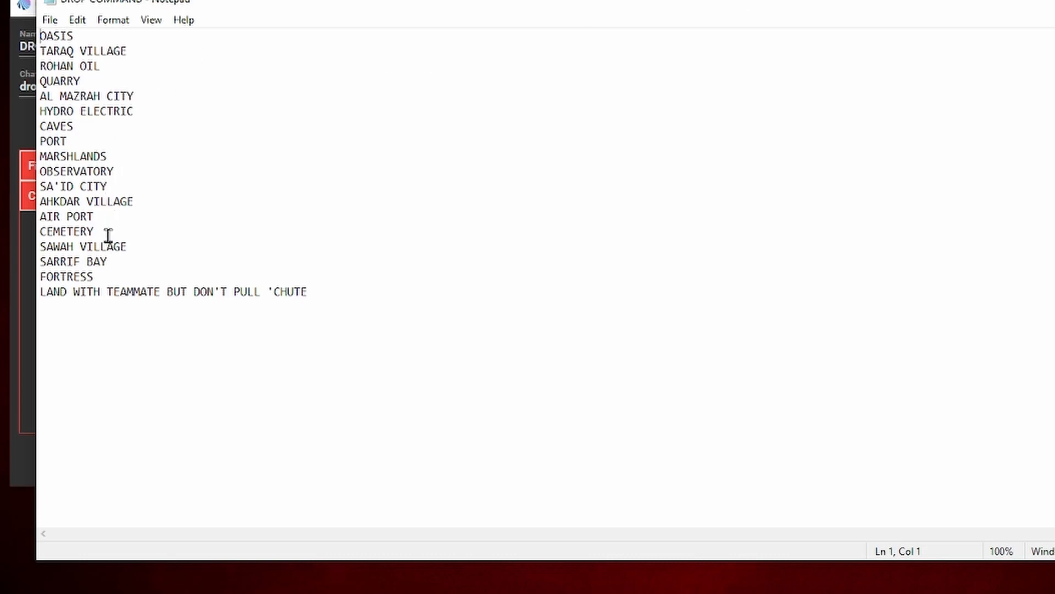
mouse_move(174, 249)
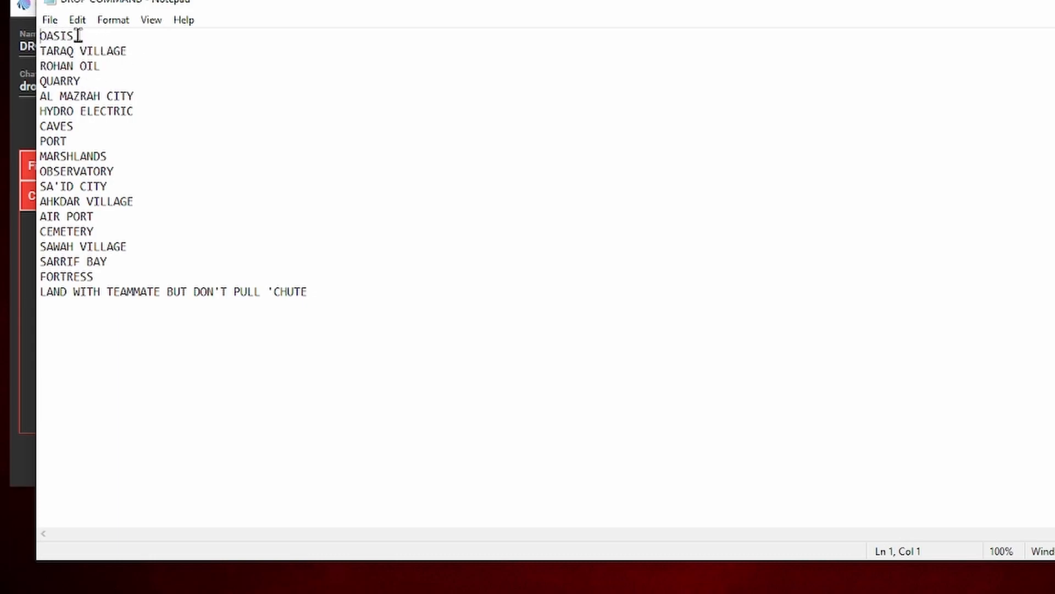
mouse_move(234, 35)
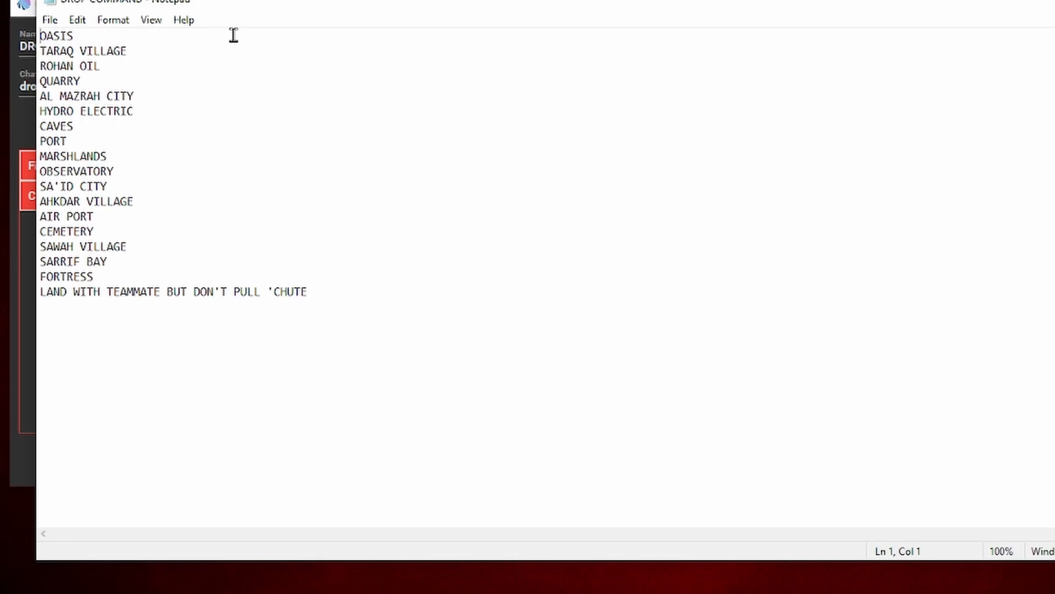
mouse_move(242, 38)
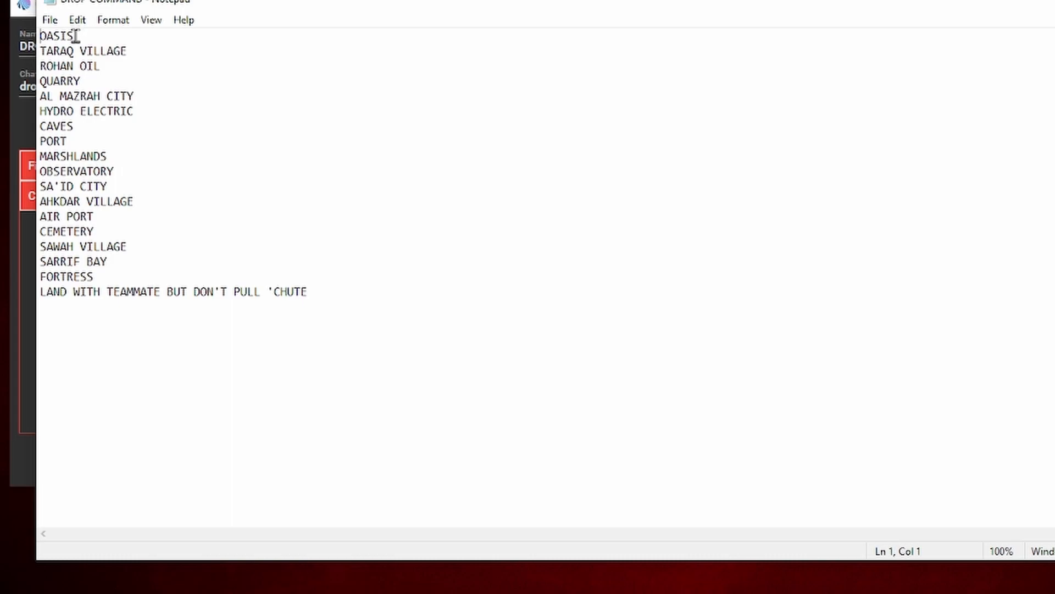
mouse_move(54, 52)
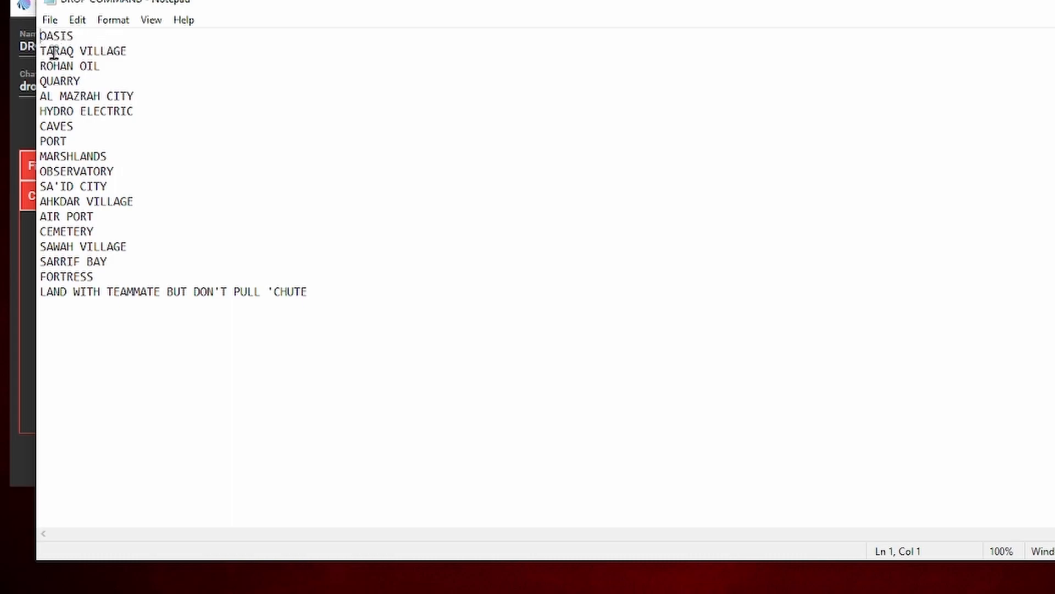
mouse_move(496, 8)
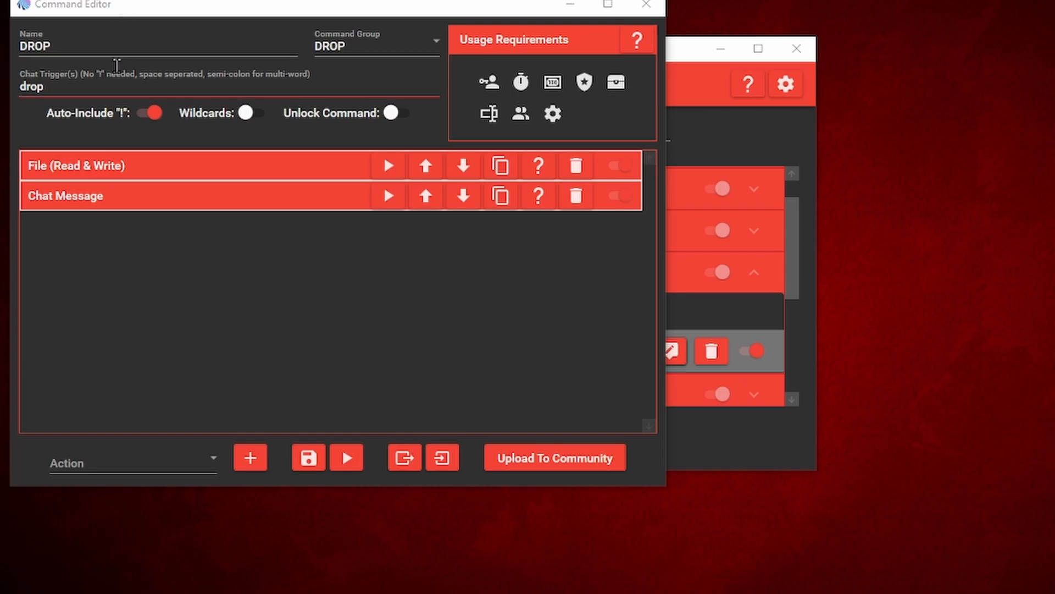
mouse_move(137, 493)
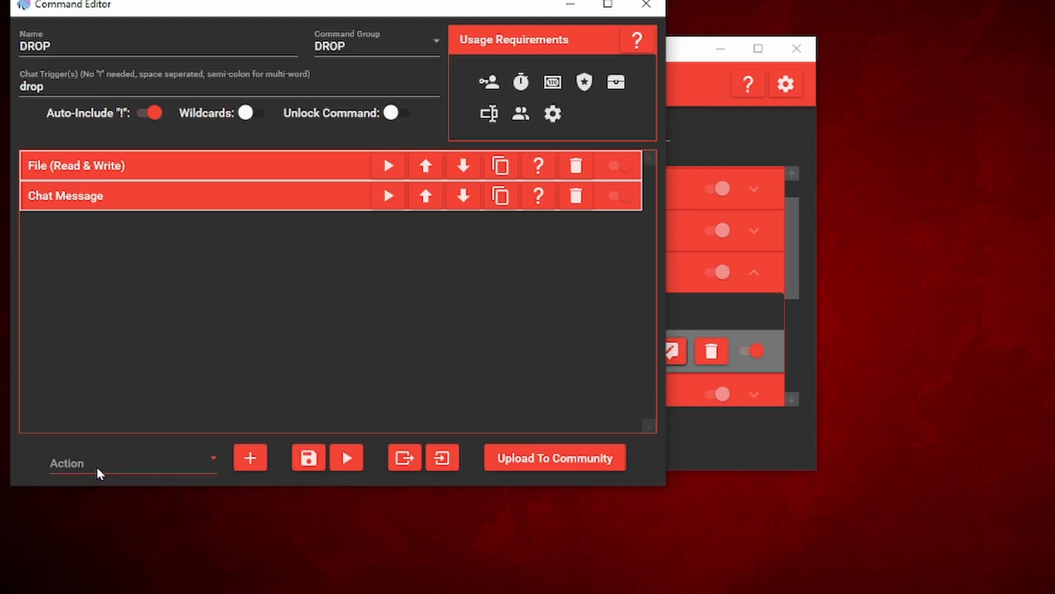
left_click(132, 463)
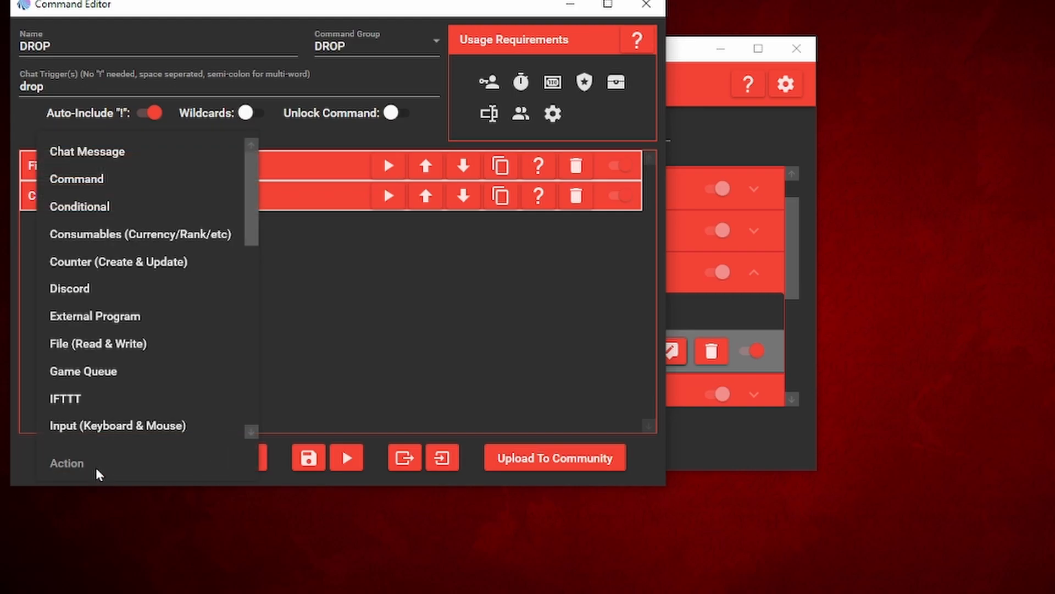
mouse_move(120, 310)
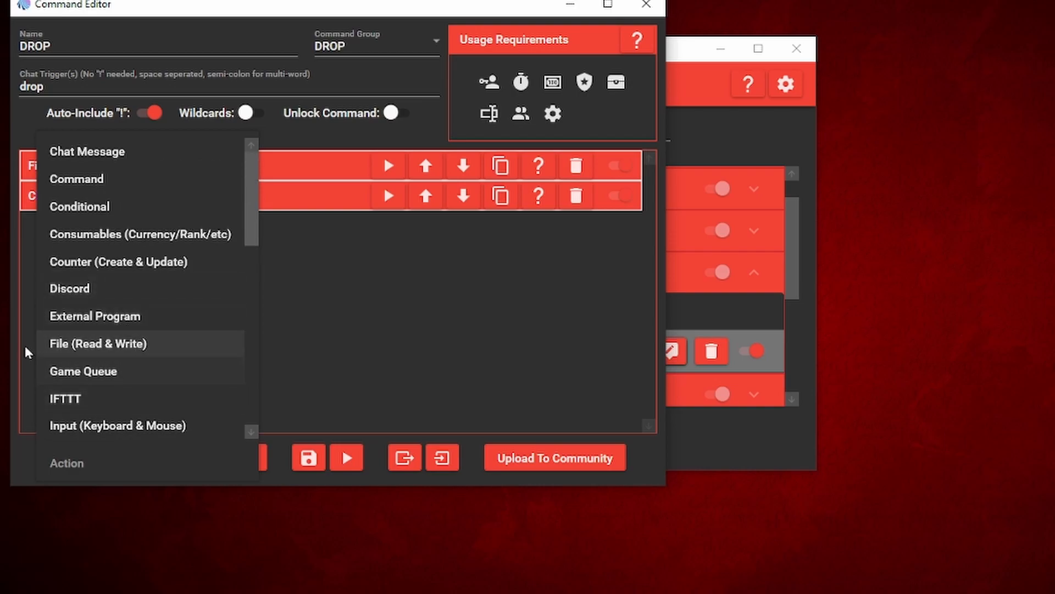
mouse_move(171, 344)
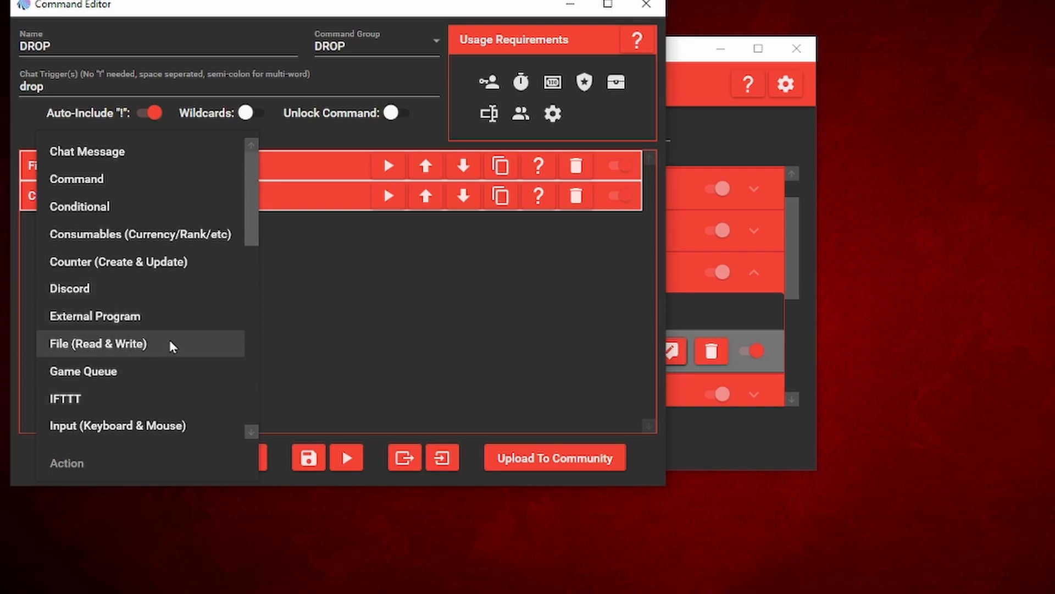
left_click(97, 343)
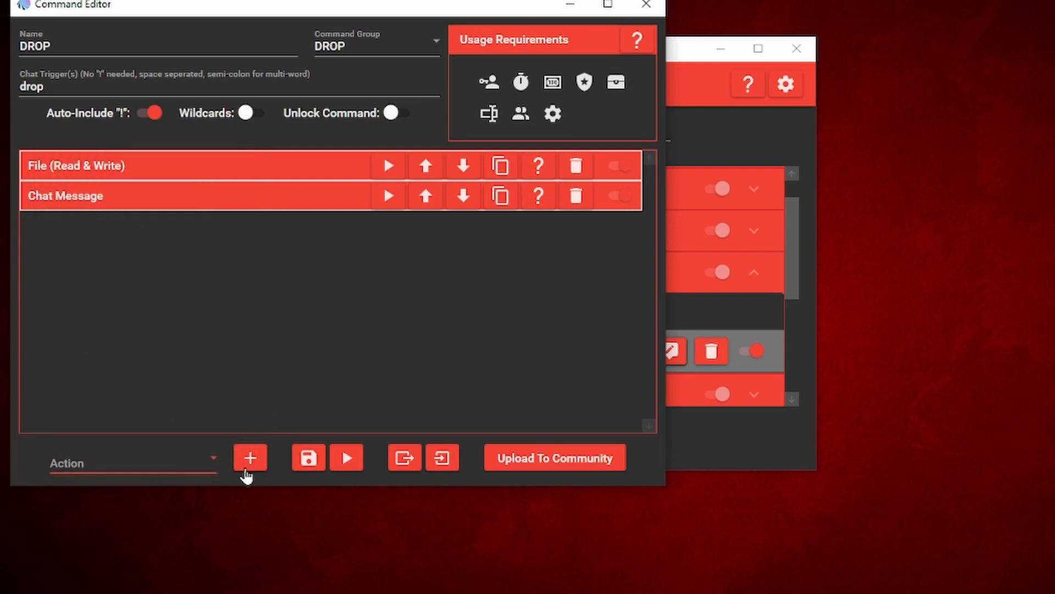
mouse_move(250, 456)
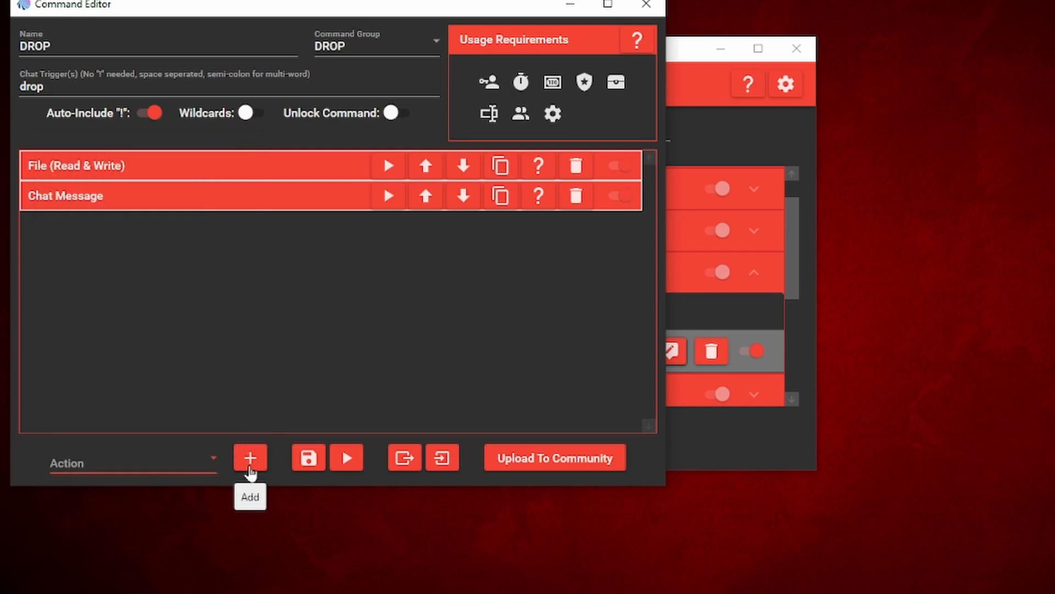
mouse_move(174, 161)
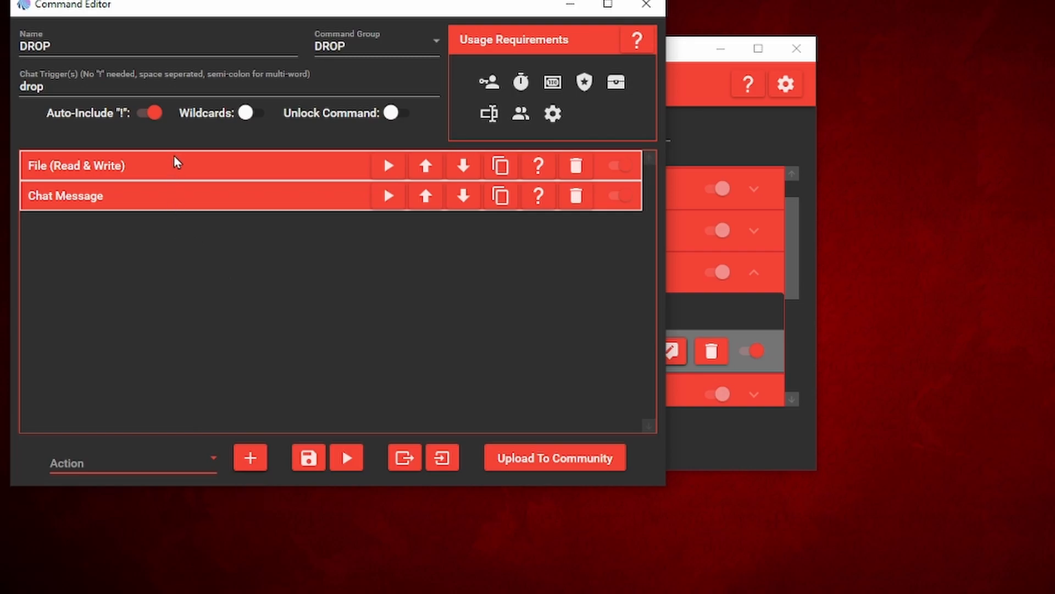
left_click(75, 166)
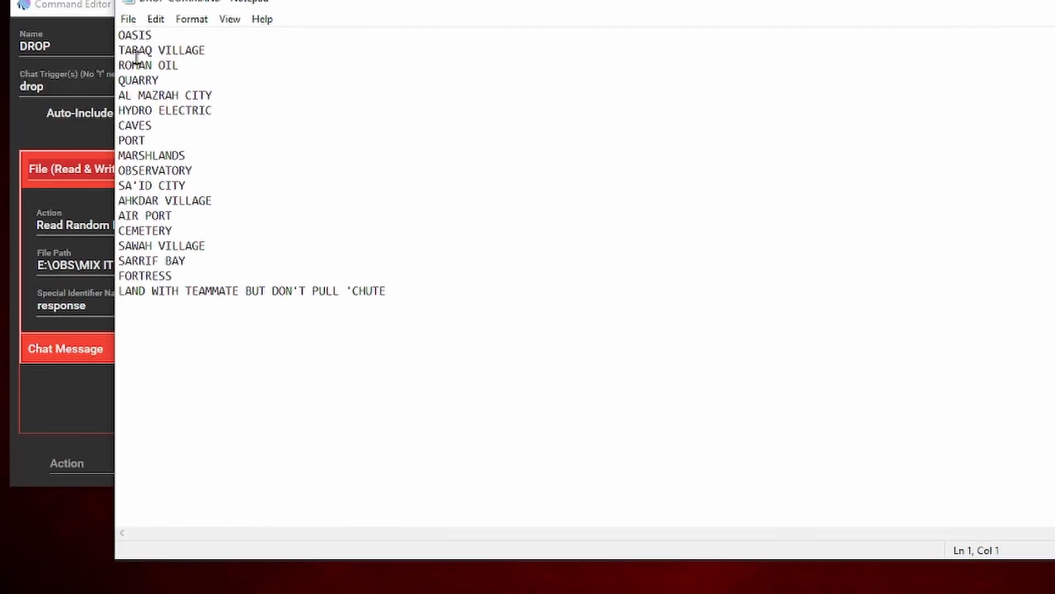
mouse_move(308, 38)
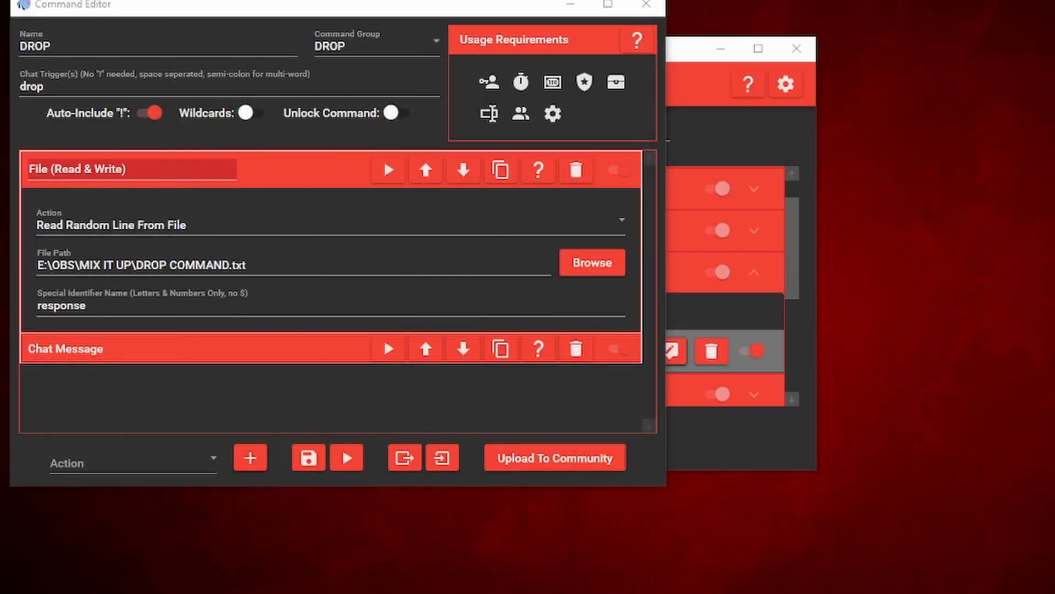
mouse_move(152, 205)
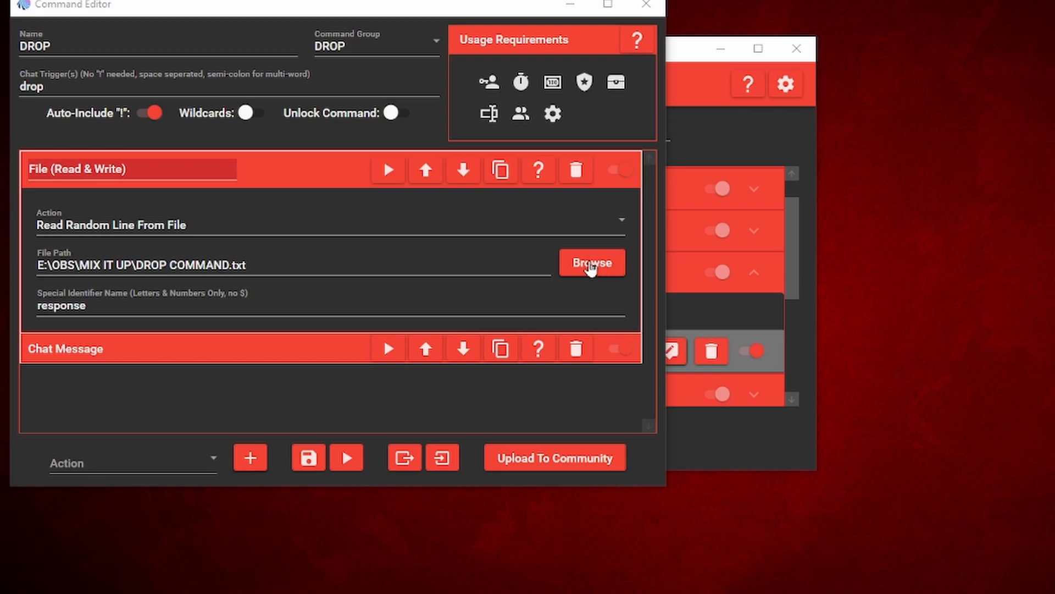
mouse_move(217, 294)
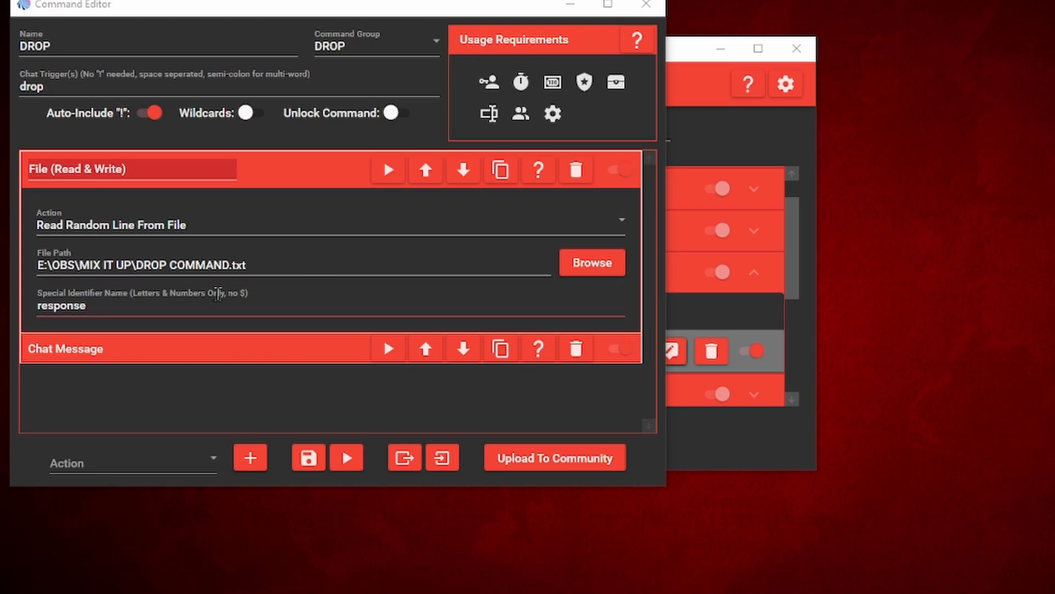
mouse_move(50, 286)
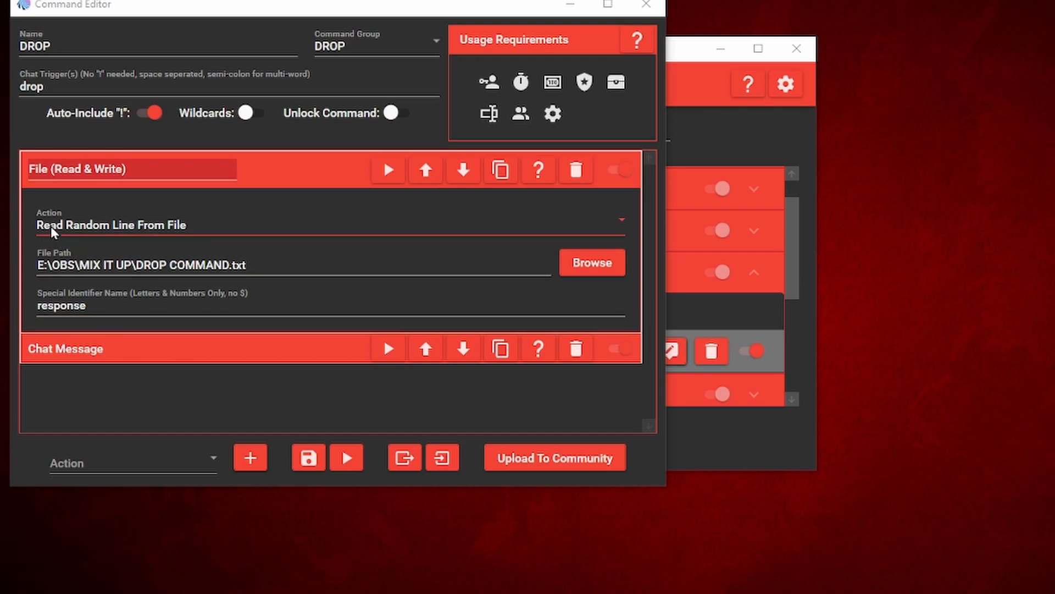
mouse_move(283, 180)
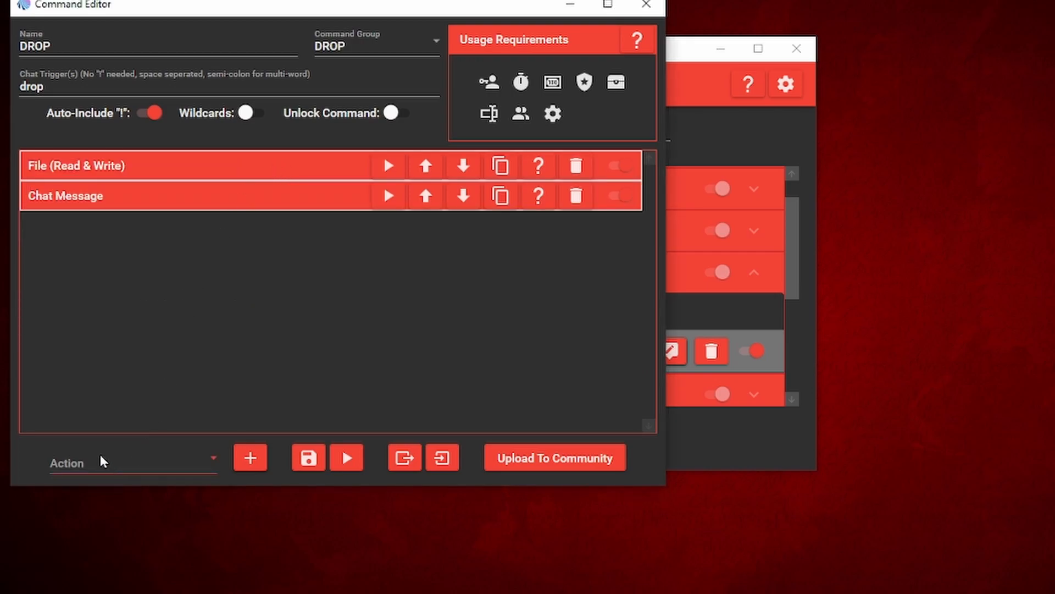
Dismiss the action-type list and expand the Chat Message action posting '@$username picked $response'.
left_click(132, 462)
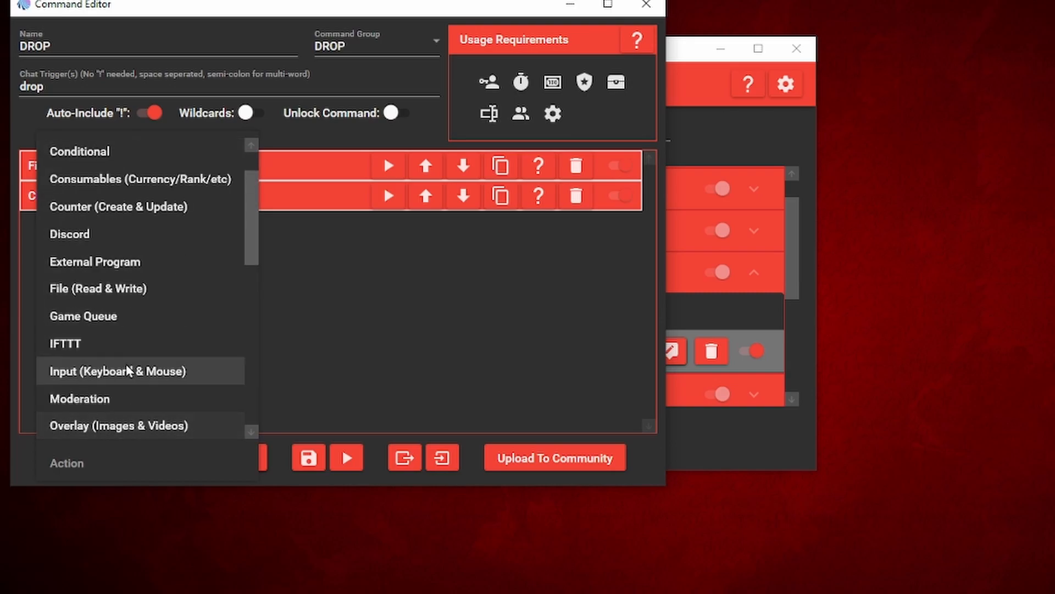
scroll("up", 3)
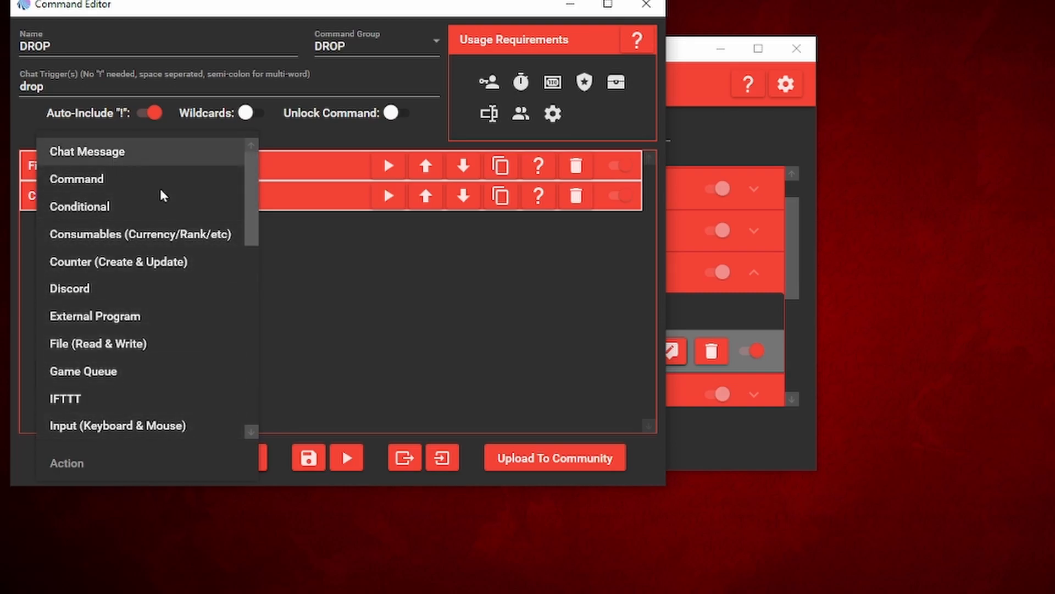
left_click(97, 343)
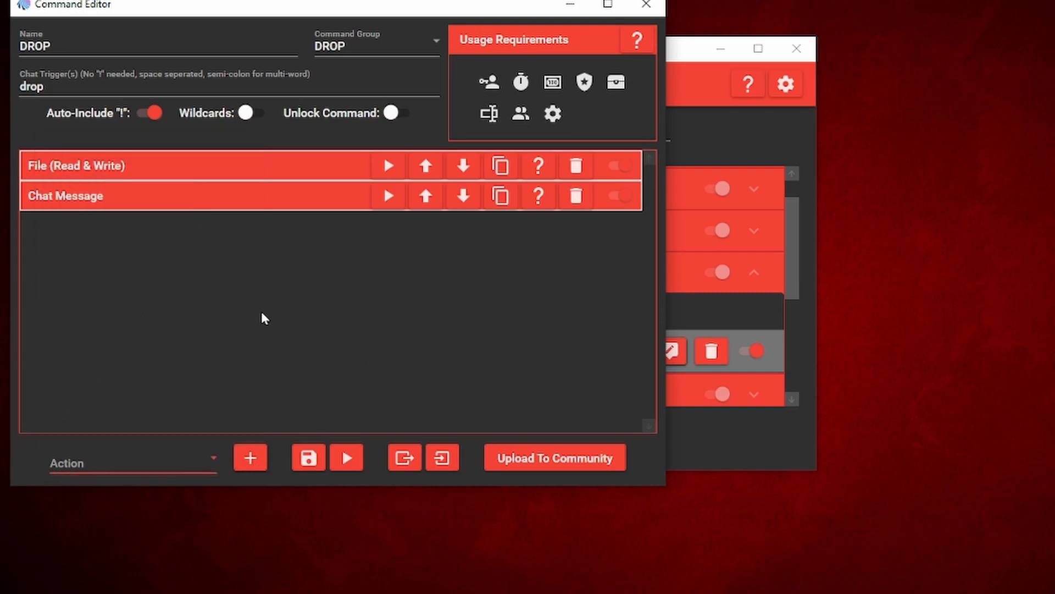
left_click(65, 196)
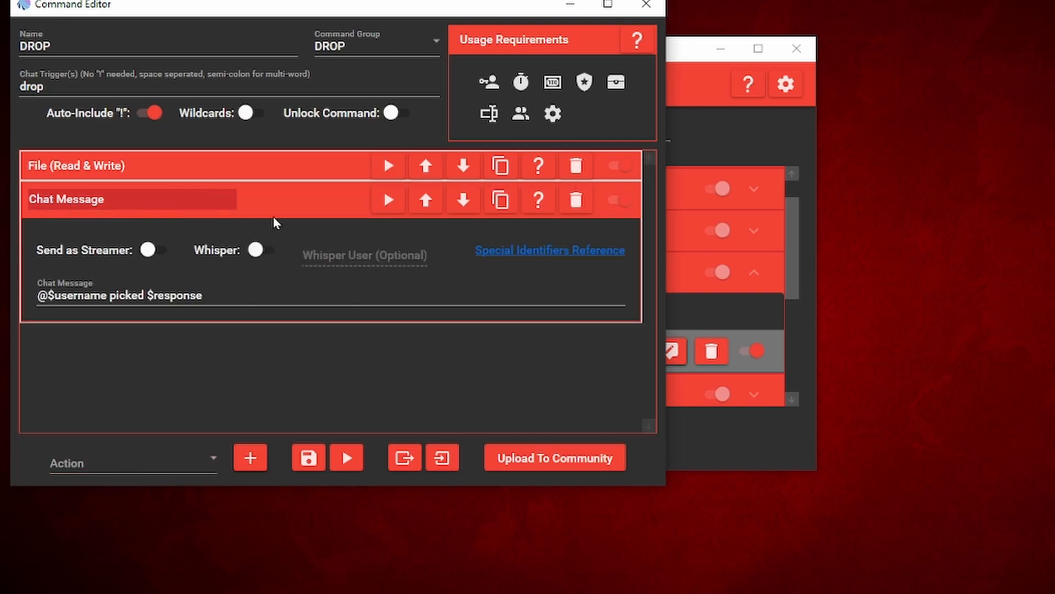
mouse_move(92, 281)
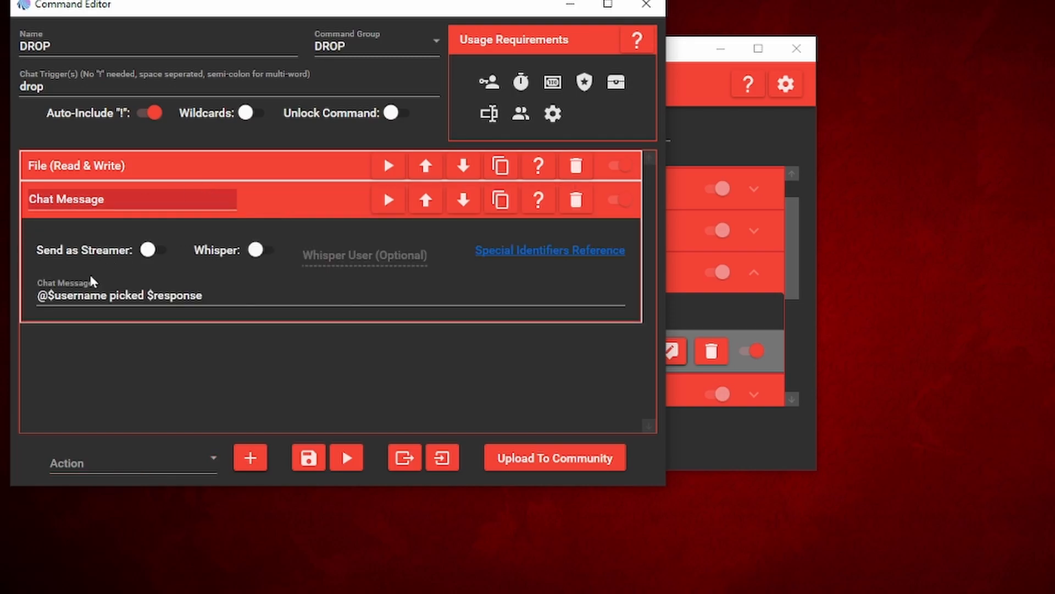
mouse_move(79, 329)
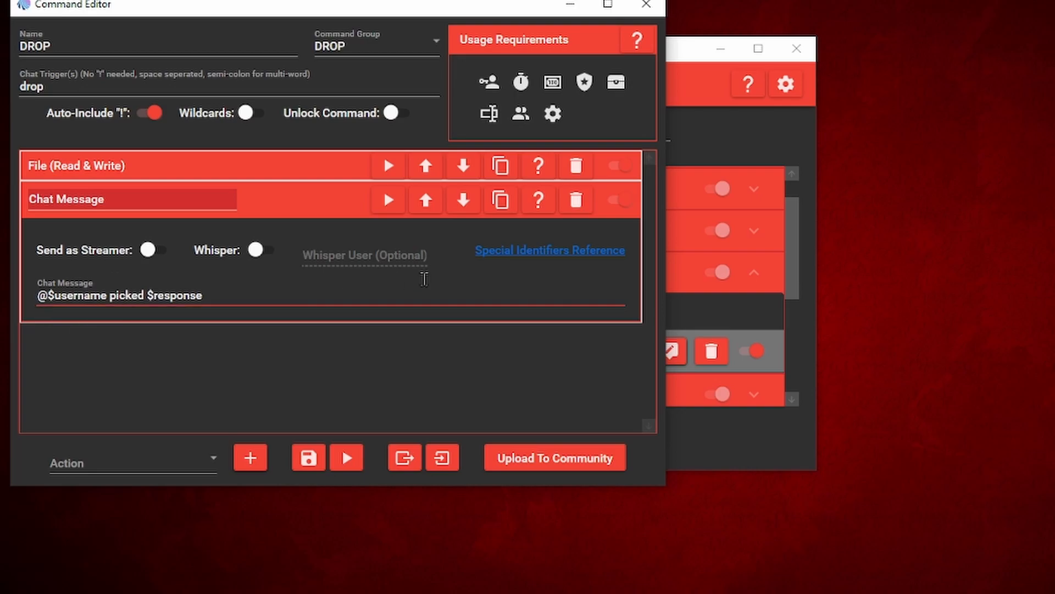
mouse_move(534, 270)
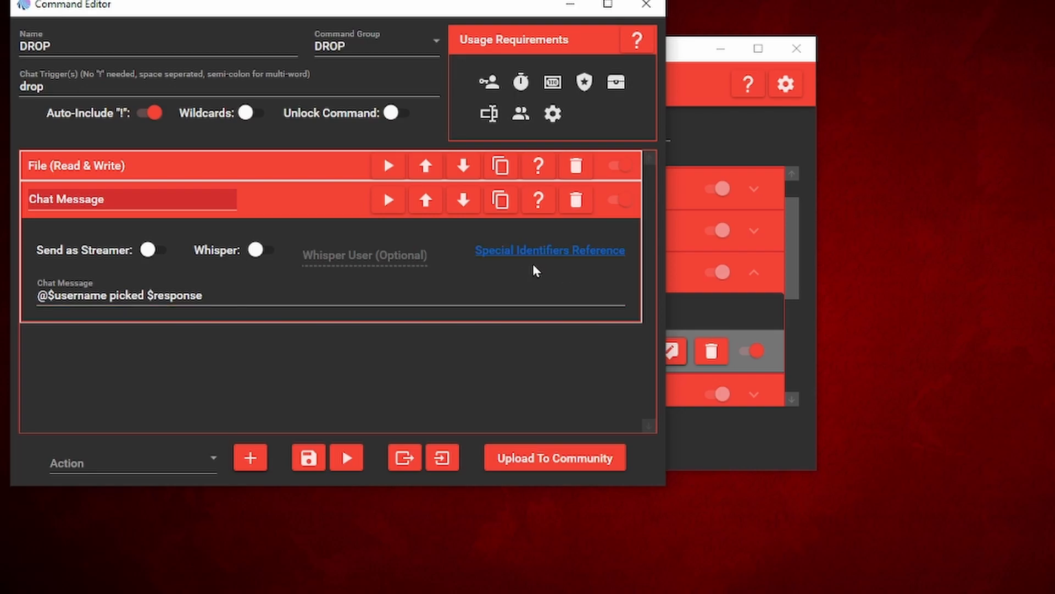
mouse_move(551, 265)
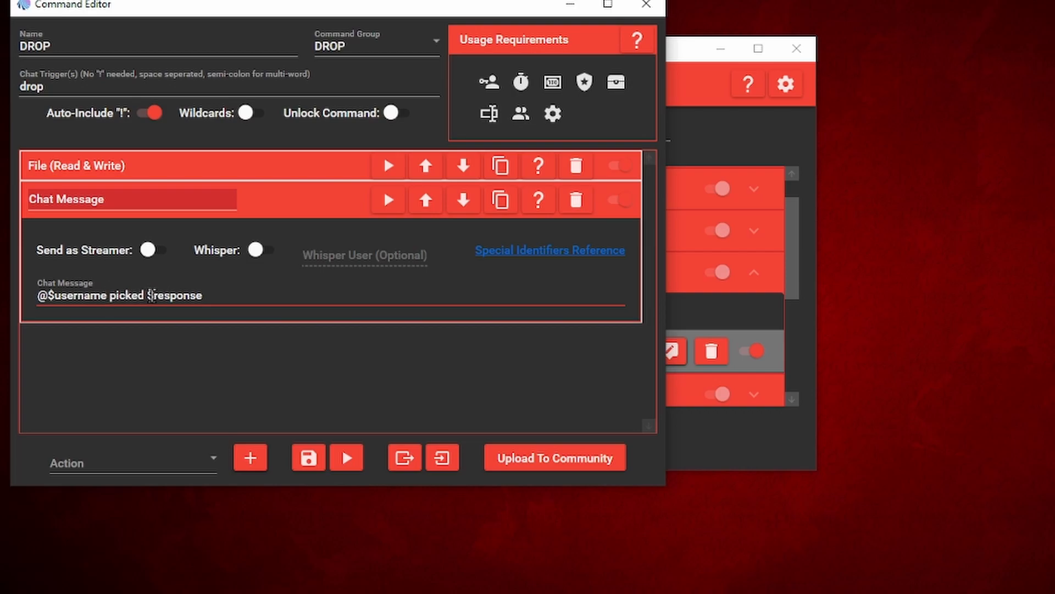
mouse_move(112, 174)
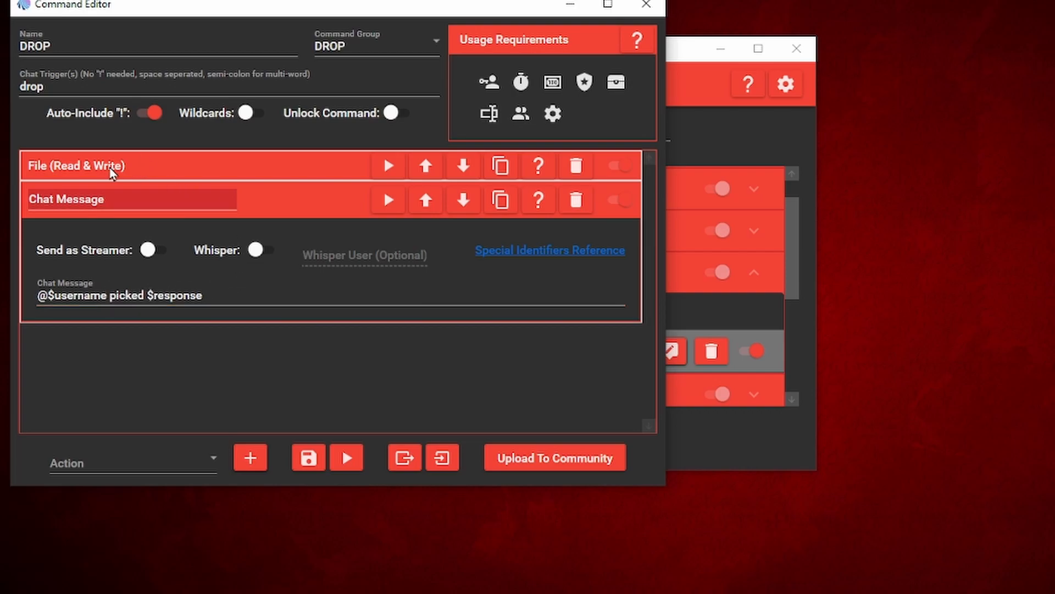
Expand the File (Read & Write) action reading a random line from DROP COMMAND.txt.
left_click(101, 165)
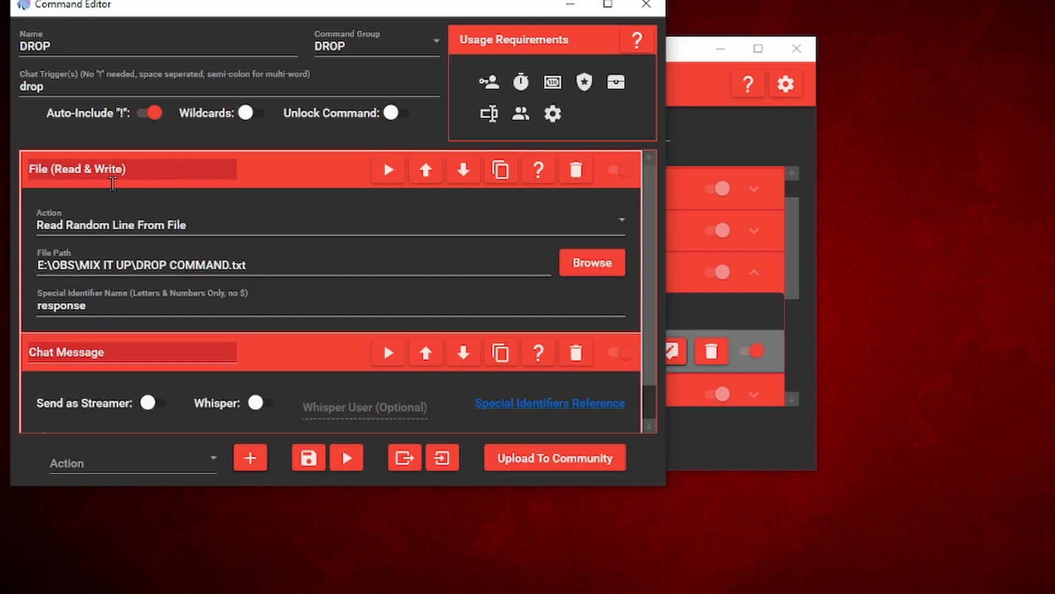
mouse_move(151, 232)
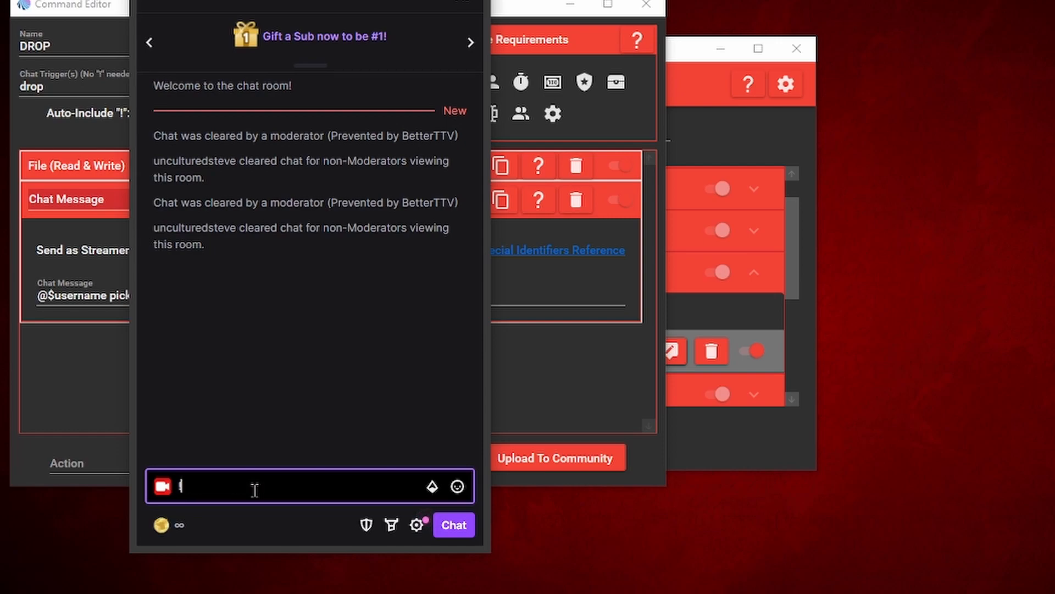
key("Return")
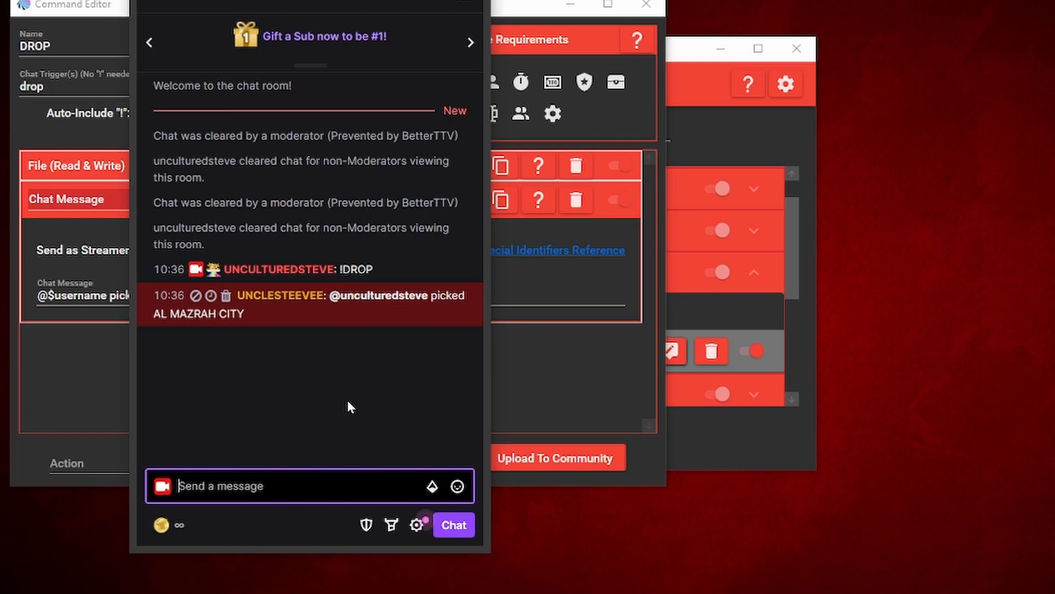
mouse_move(162, 372)
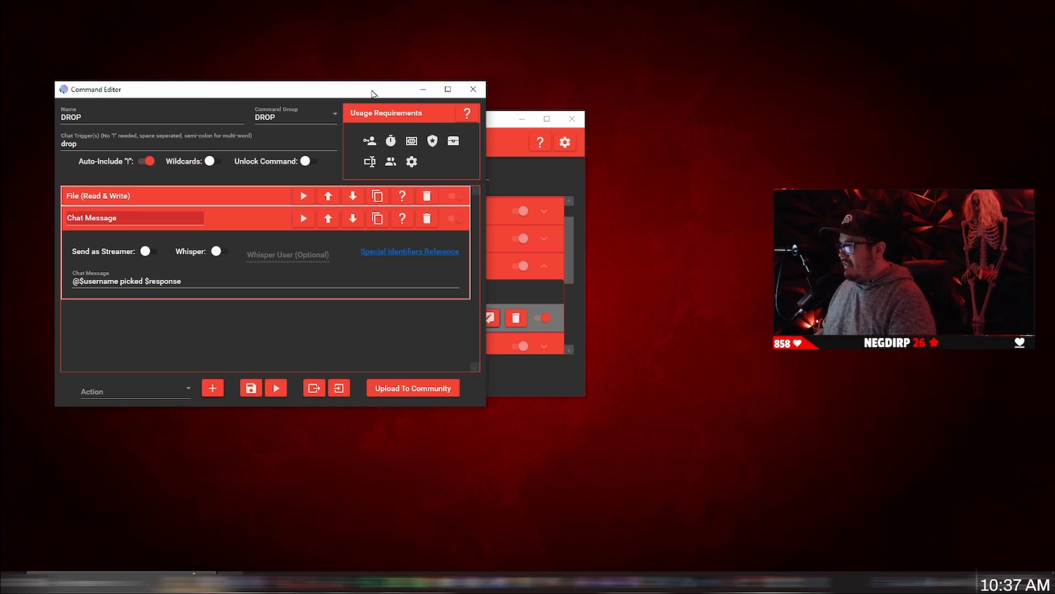
mouse_move(371, 86)
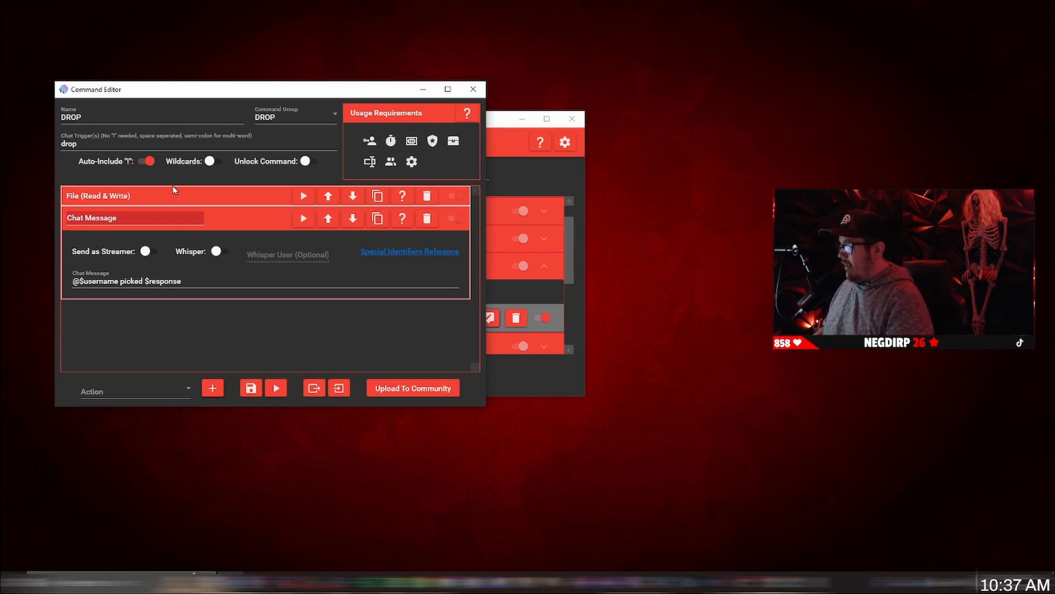
Expand the File (Read & Write) action that reads DROP COMMAND.txt into 'response'.
left_click(98, 196)
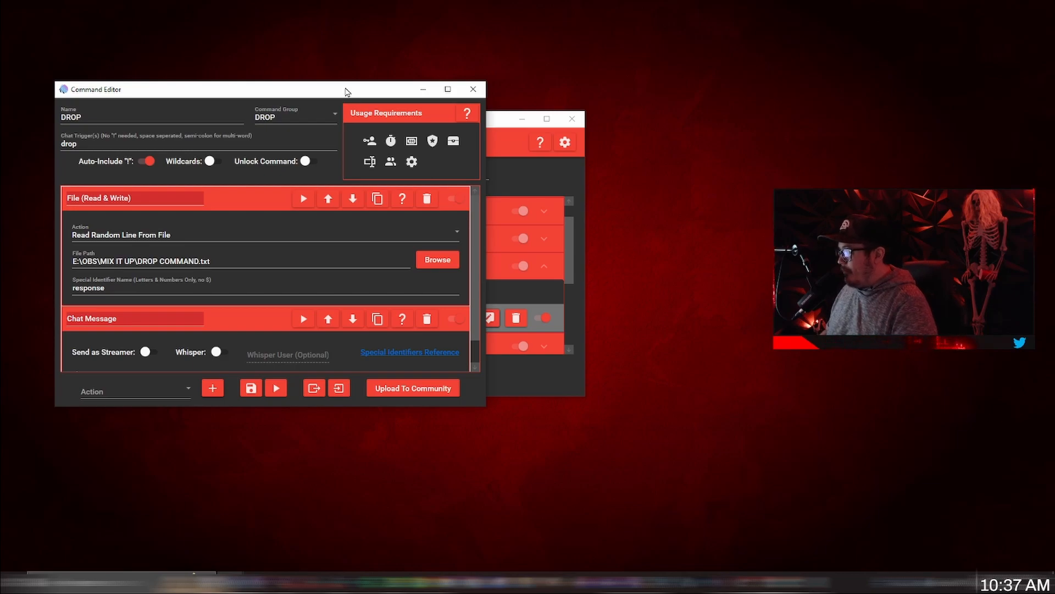
mouse_move(518, 114)
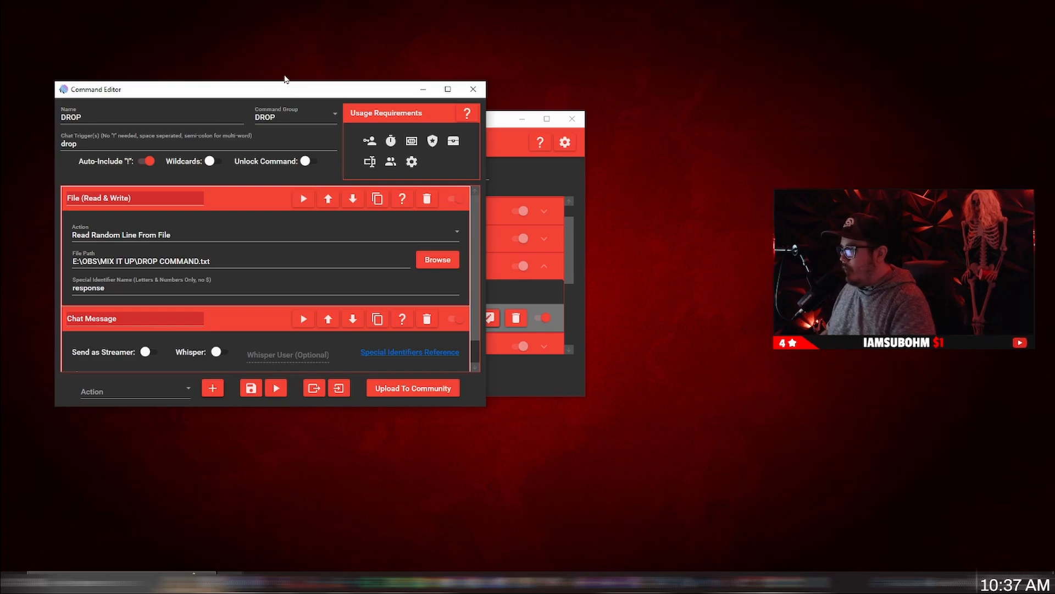
mouse_move(289, 86)
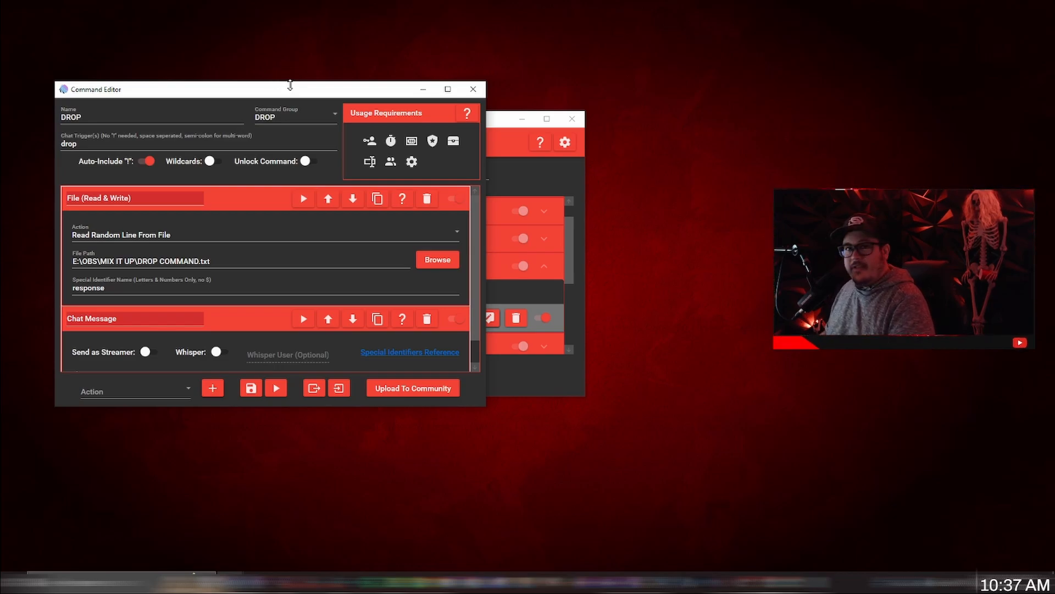